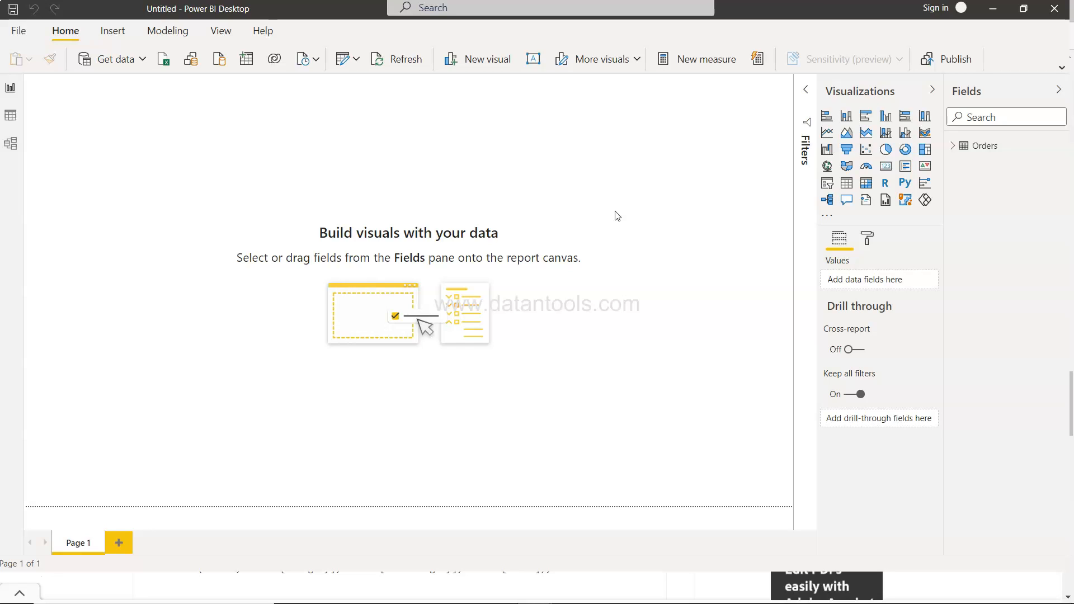
mouse_move(966, 89)
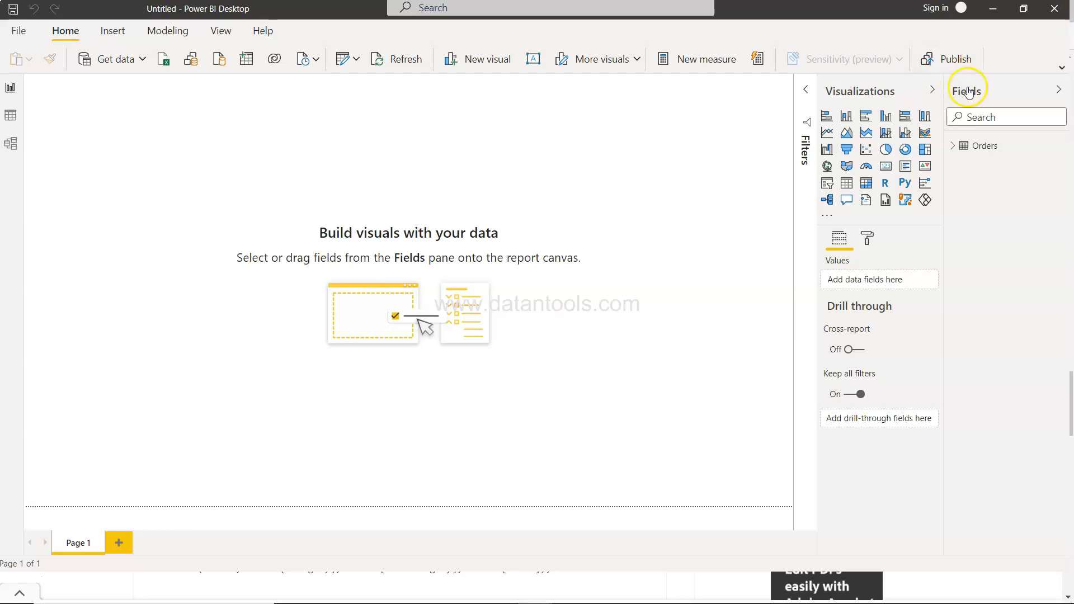
Expand the Orders table's fields and view its 8,399 rows in Data view.
click(982, 146)
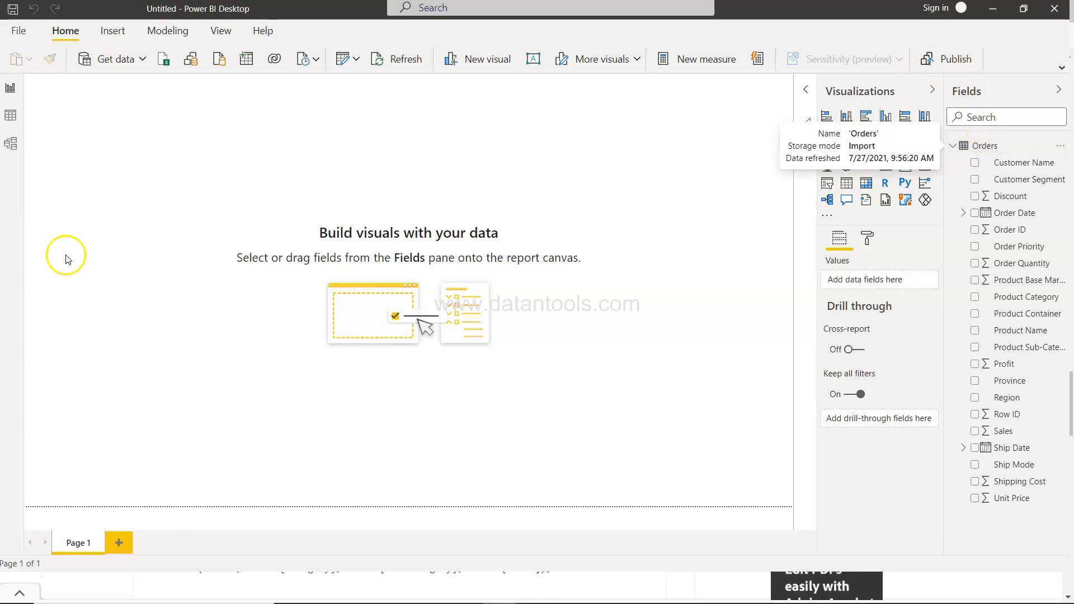
mouse_move(11, 116)
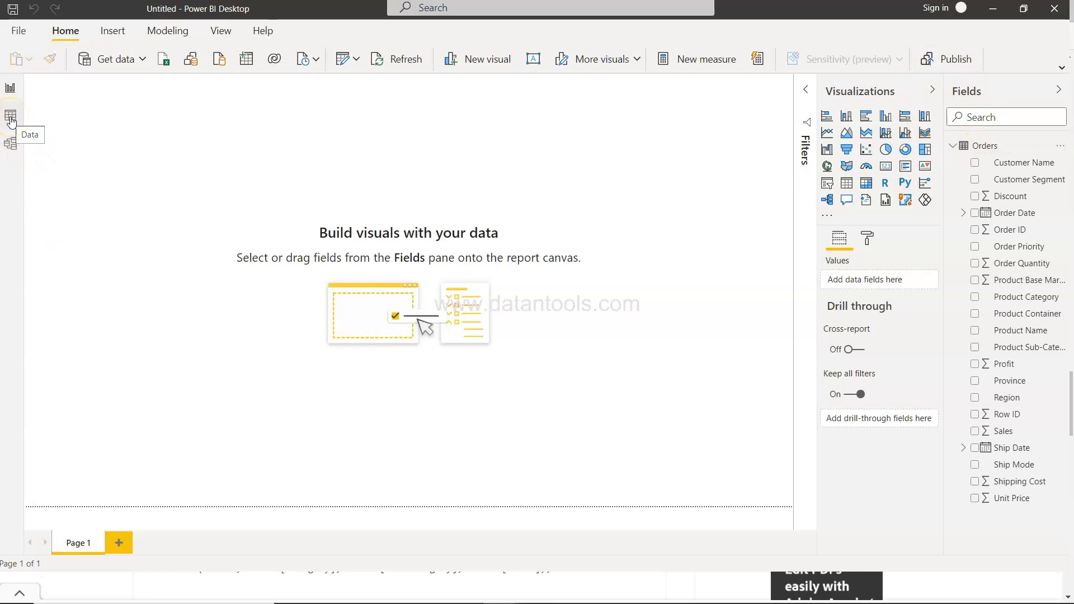
click(10, 115)
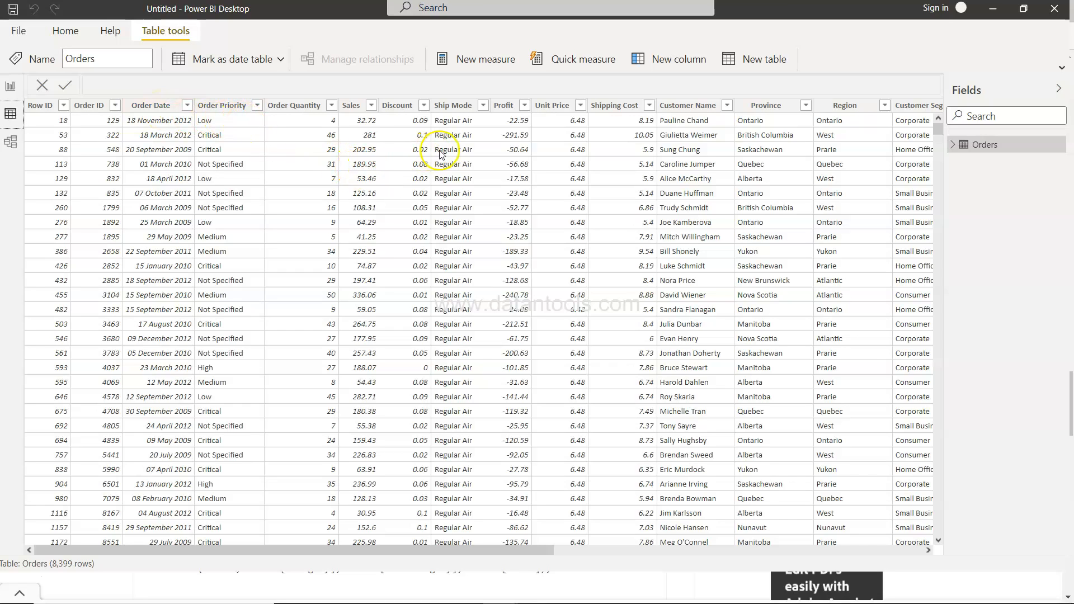
mouse_move(719, 162)
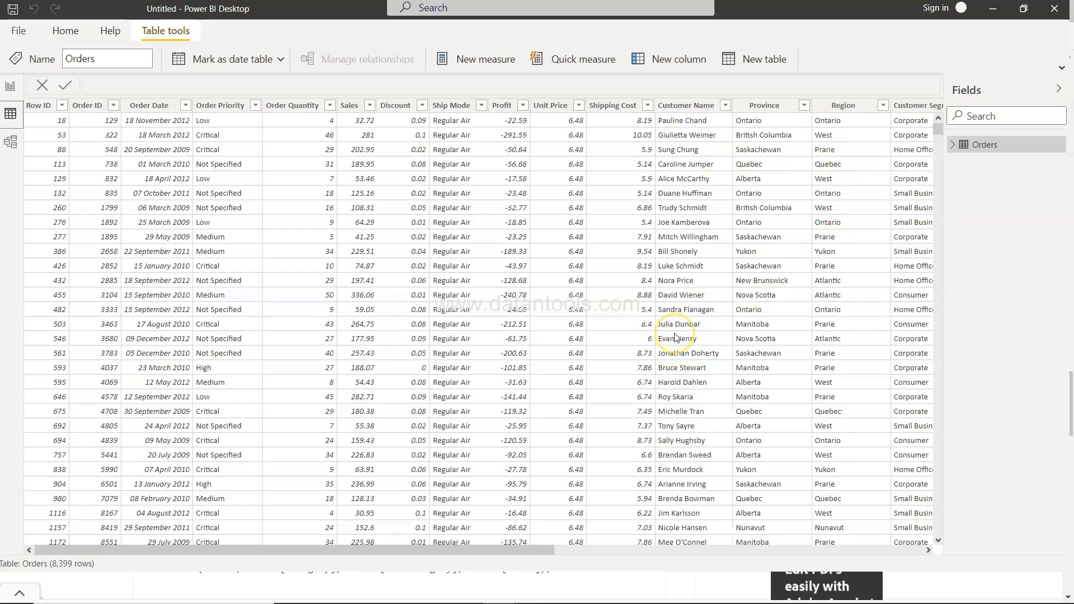
mouse_move(678, 338)
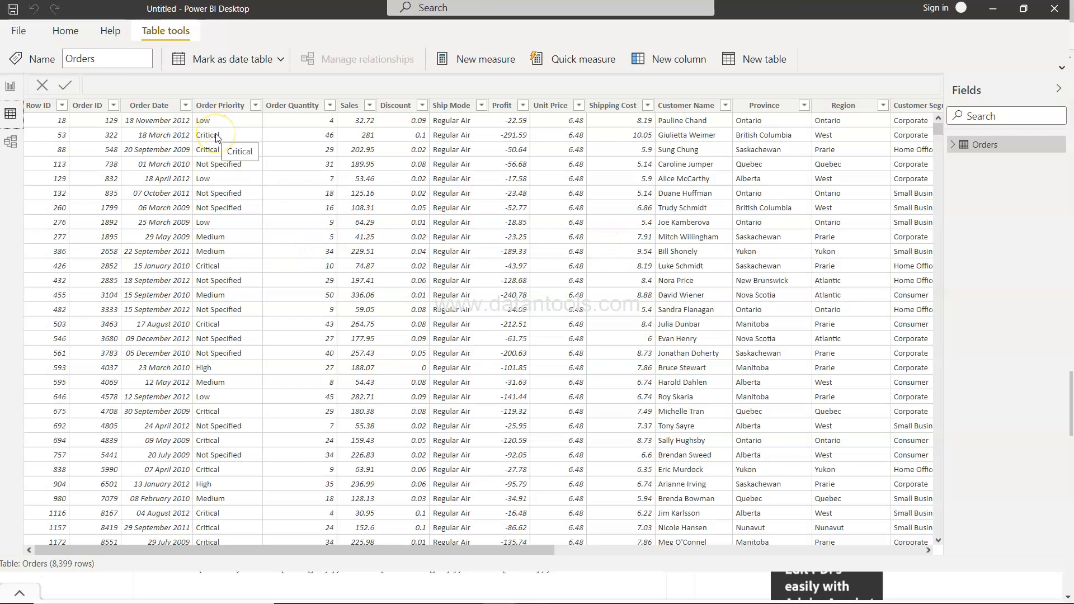
mouse_move(374, 117)
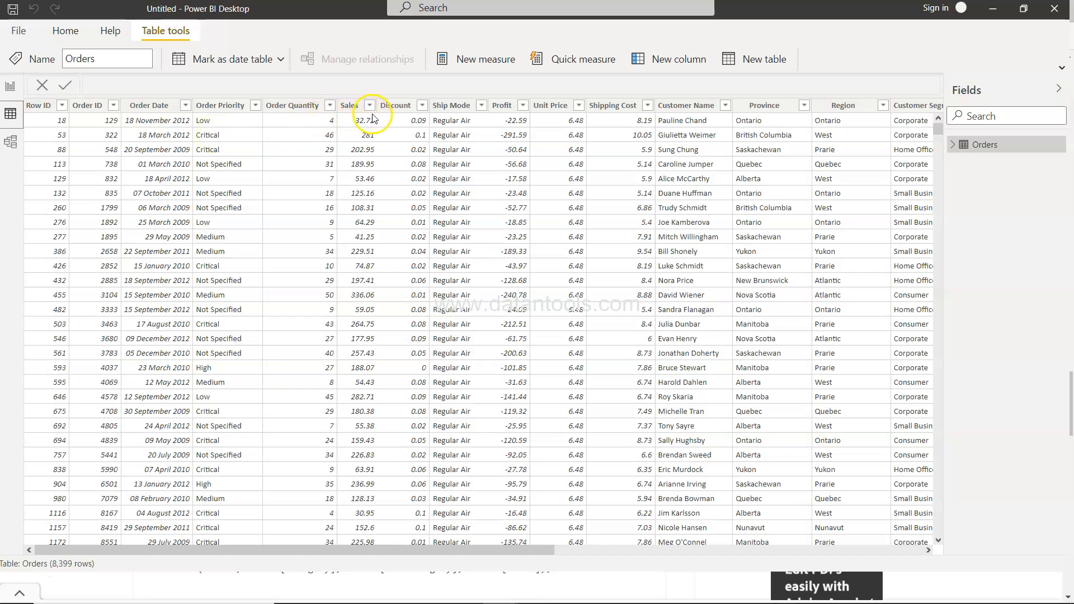
mouse_move(363, 160)
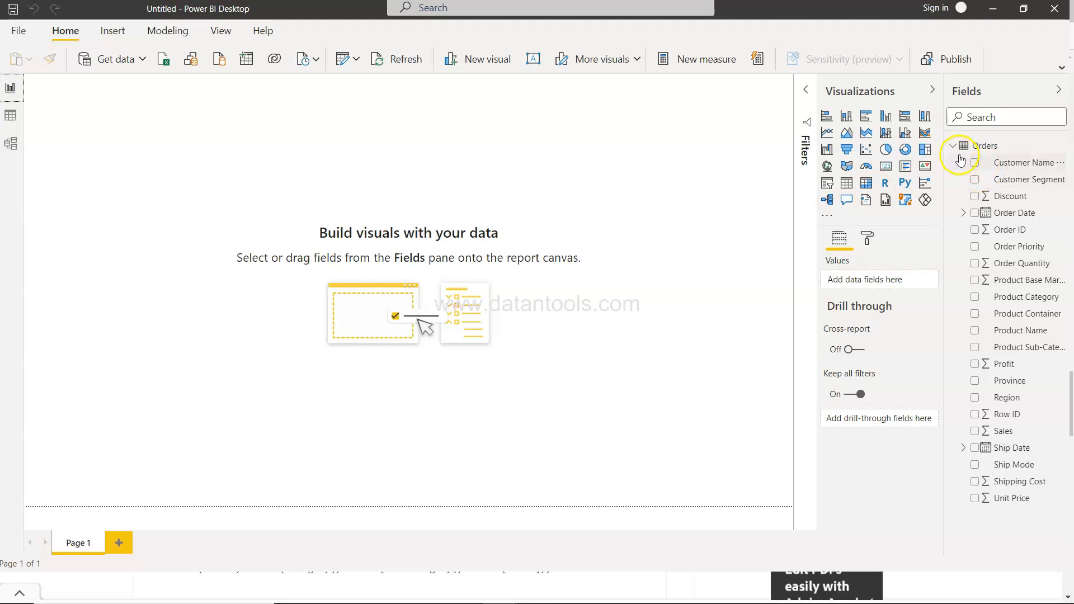
mouse_move(984, 145)
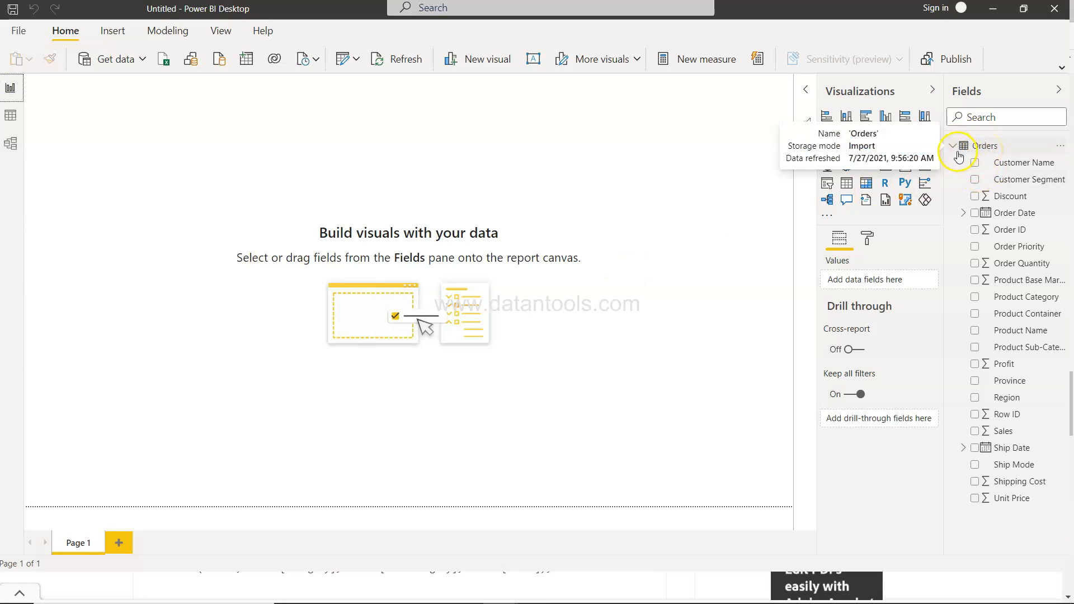
Collapse the Orders field list and switch to the Modeling ribbon.
click(951, 145)
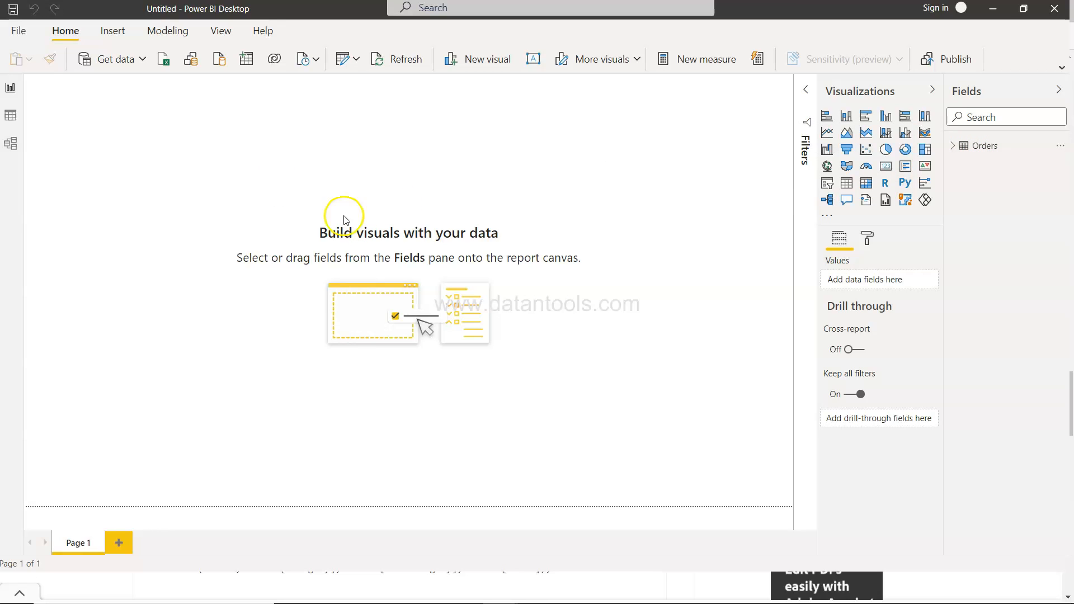
mouse_move(192, 110)
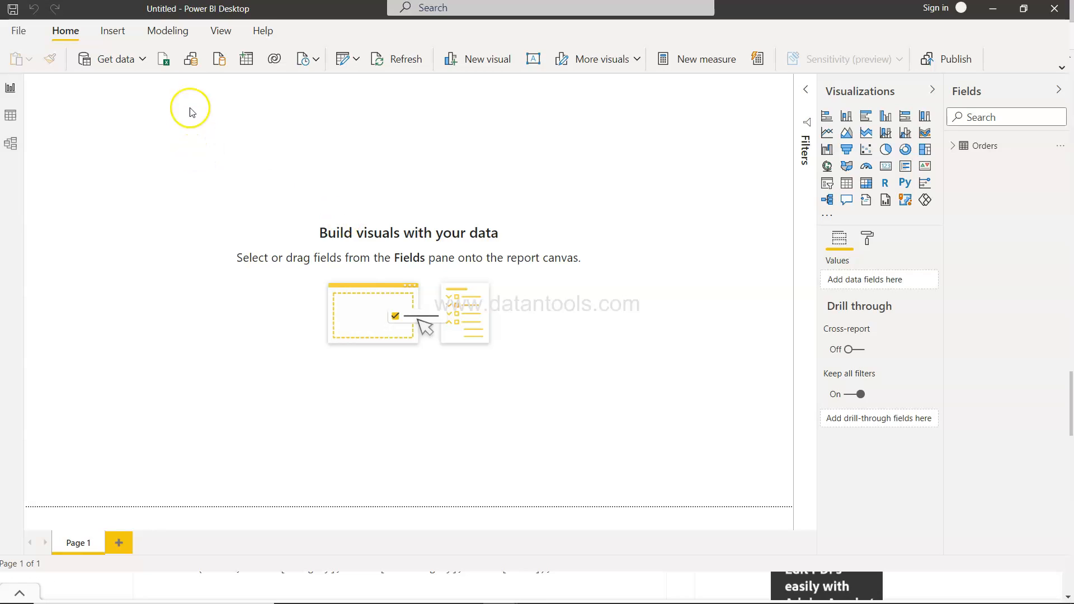
click(167, 31)
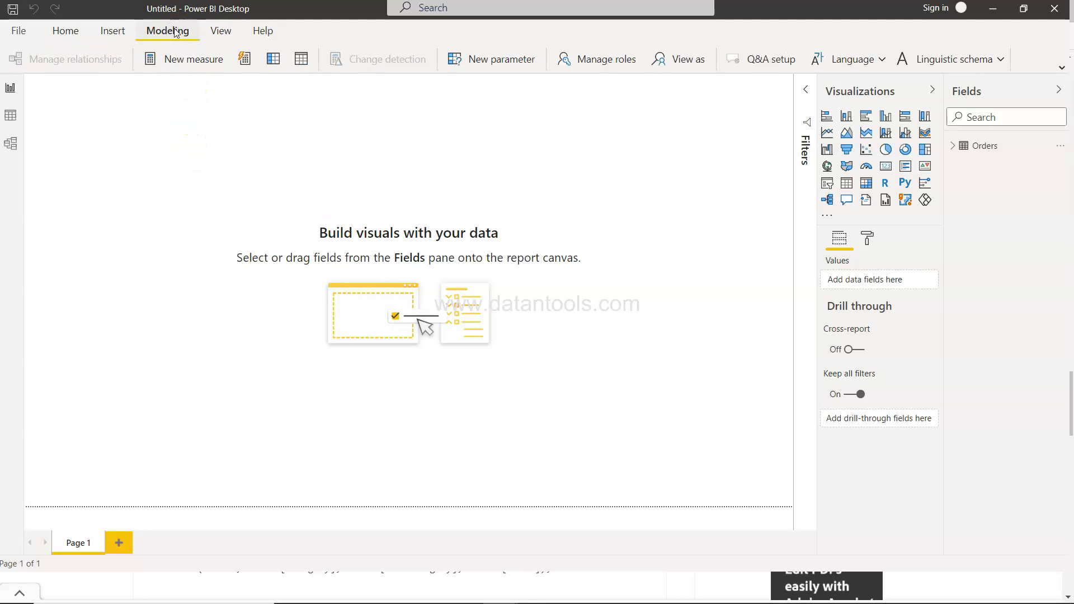
mouse_move(300, 59)
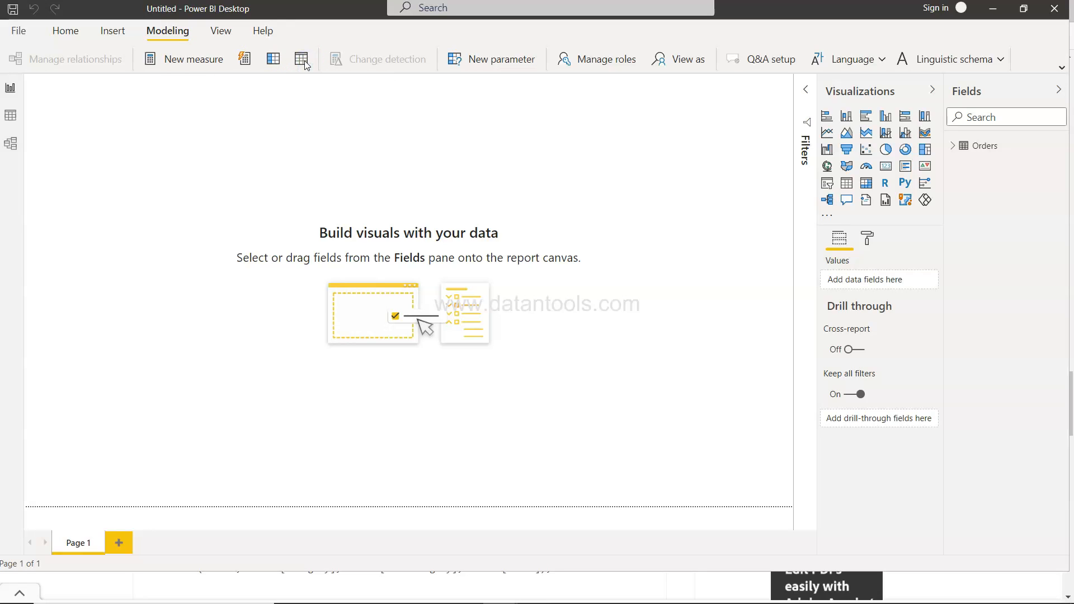
Create a new calculated table and begin its formula: high_sales = CALCULATETABLE(.
click(299, 58)
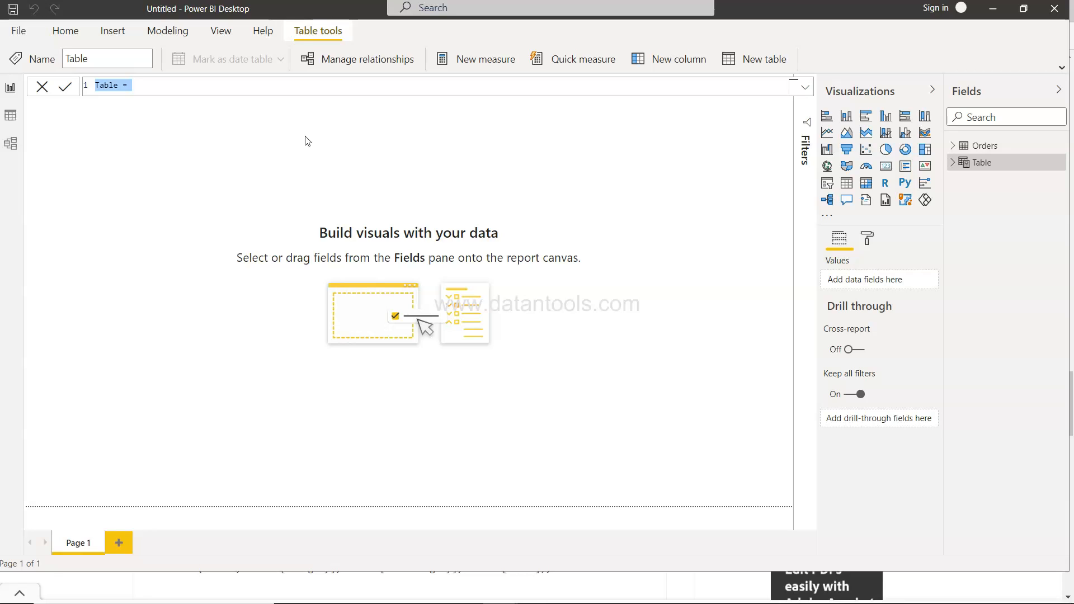
text(high)
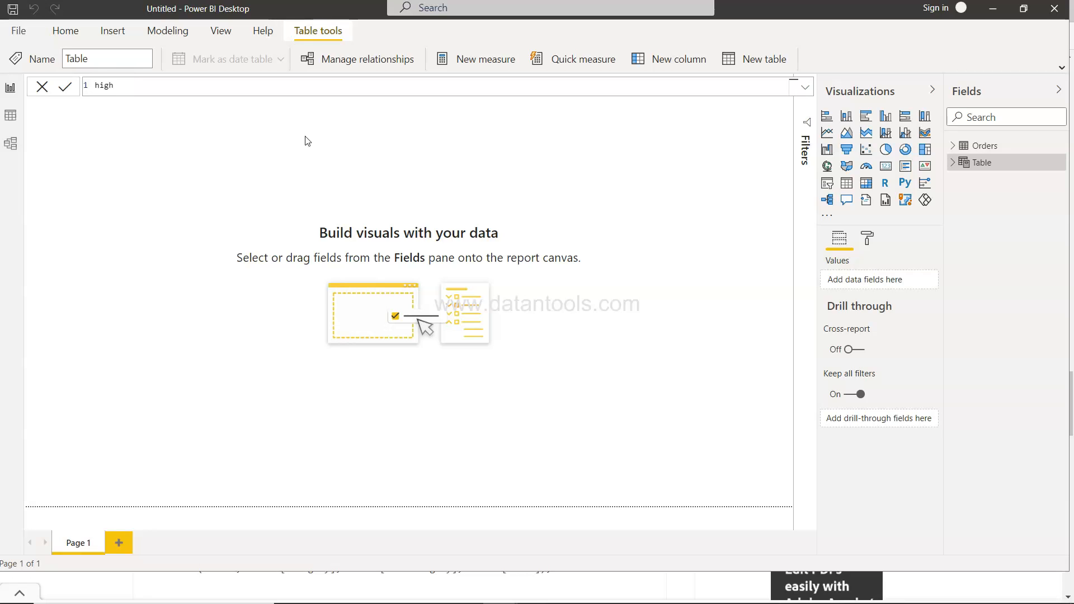
text(_sales)
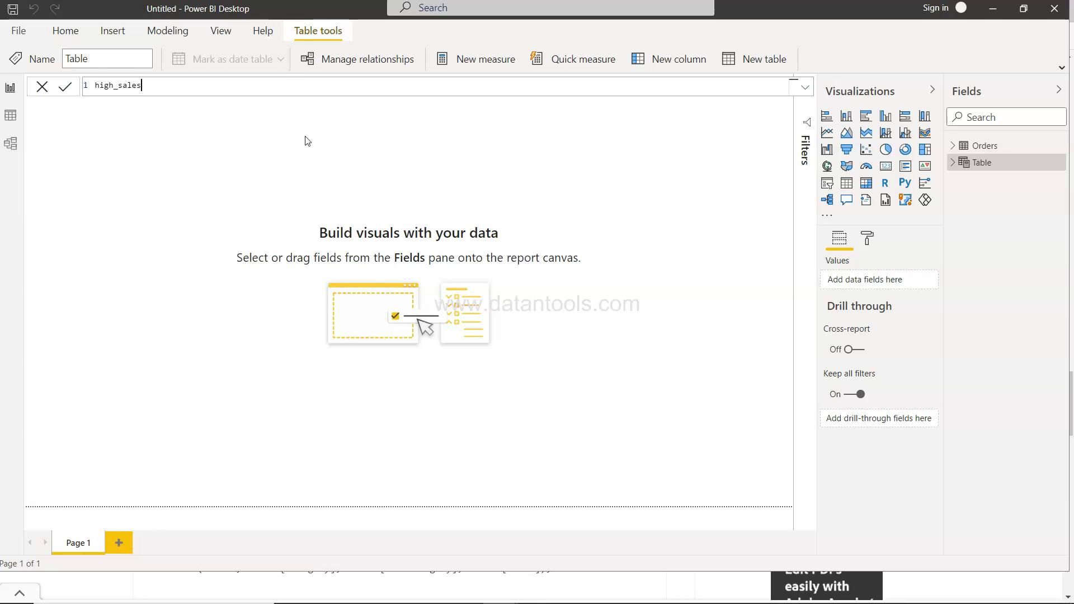
text(=)
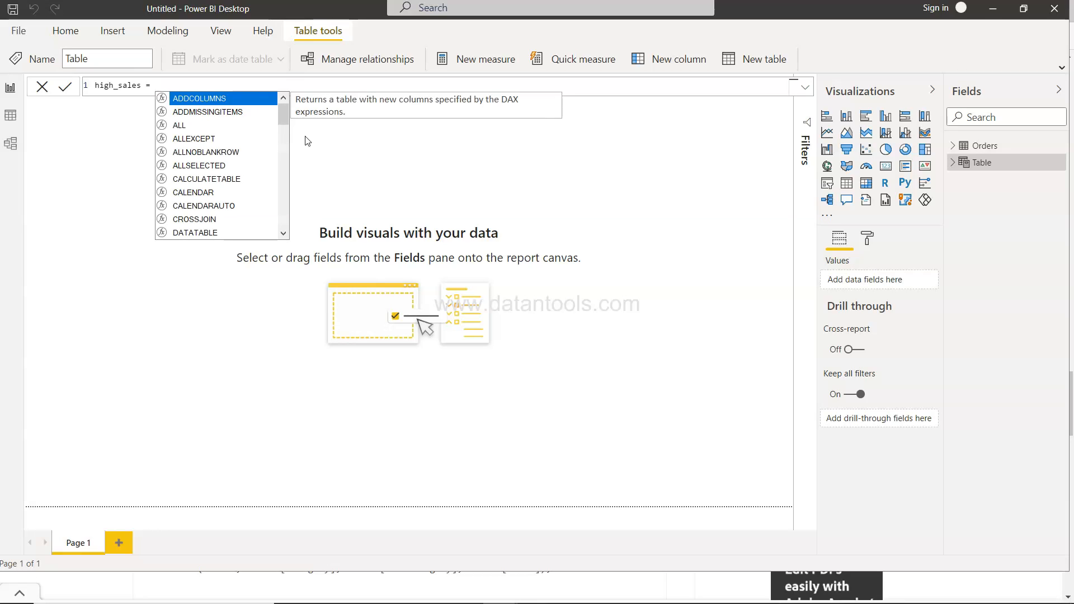
text(ca)
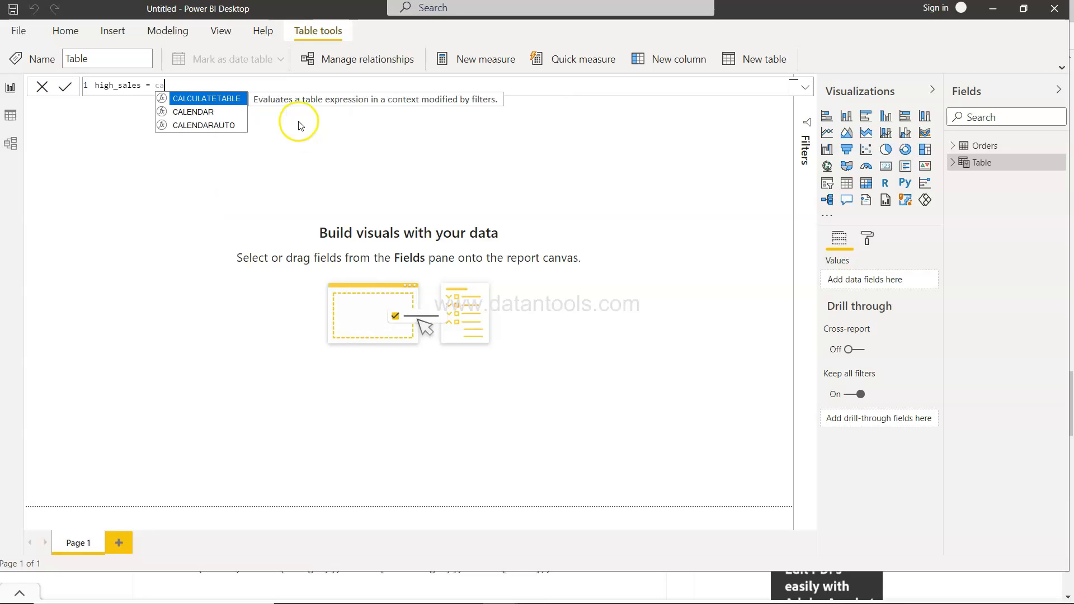
mouse_move(389, 106)
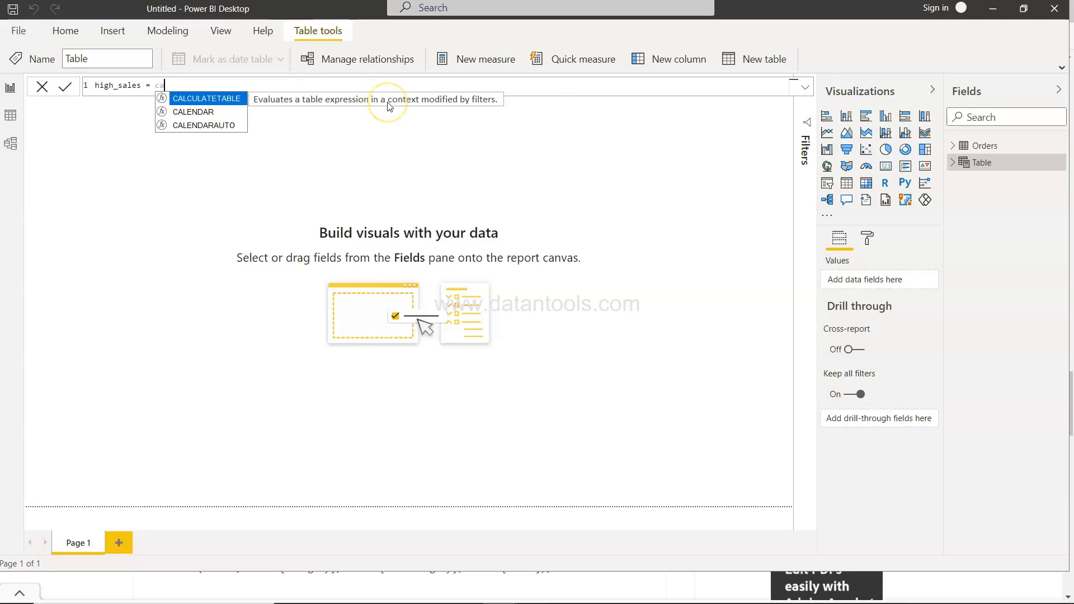
text(CALCULATETABLE()
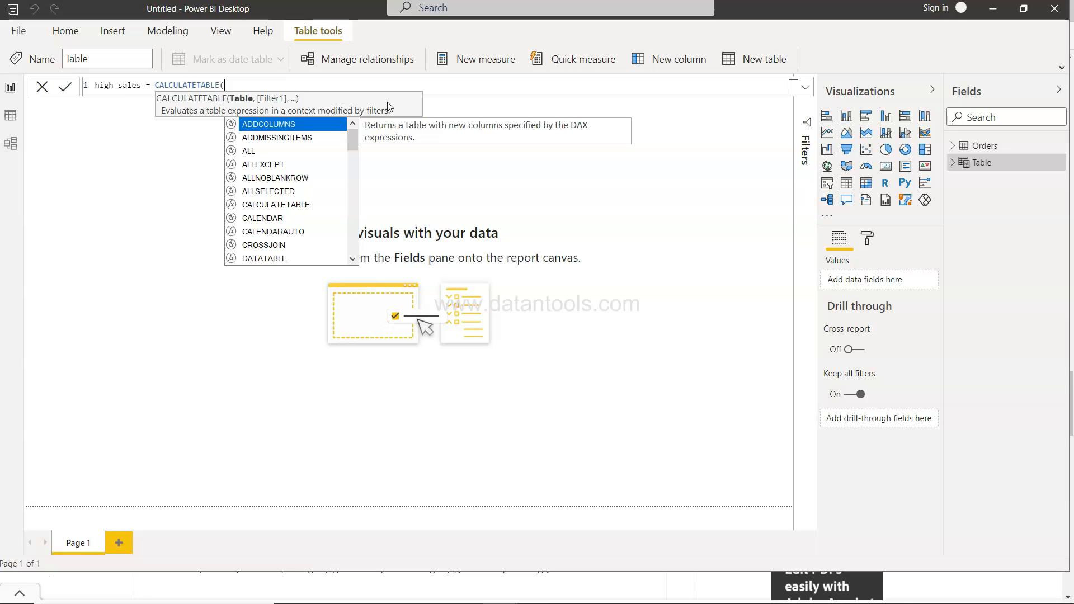
Complete the formula as CALCULATETABLE(Orders,Orders[Sales]>500).
text(or)
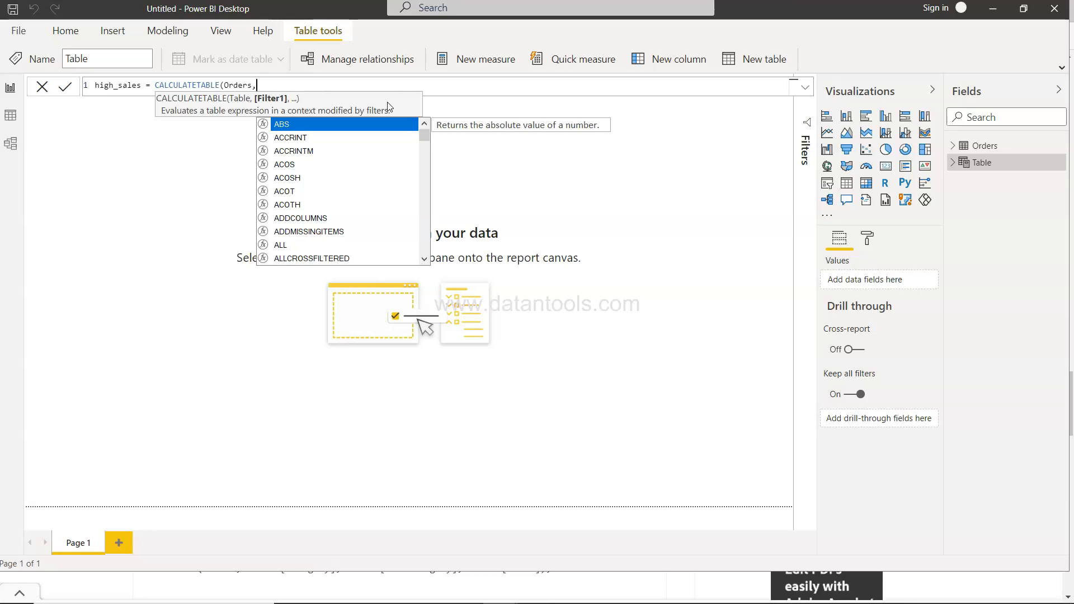
text(Orders[Sales])
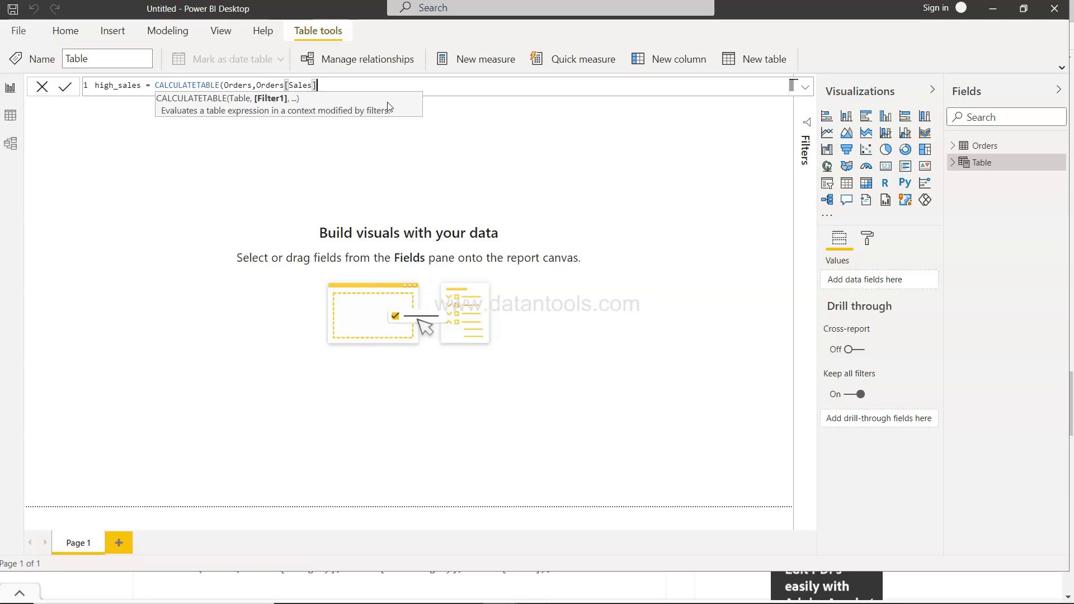
text(>5)
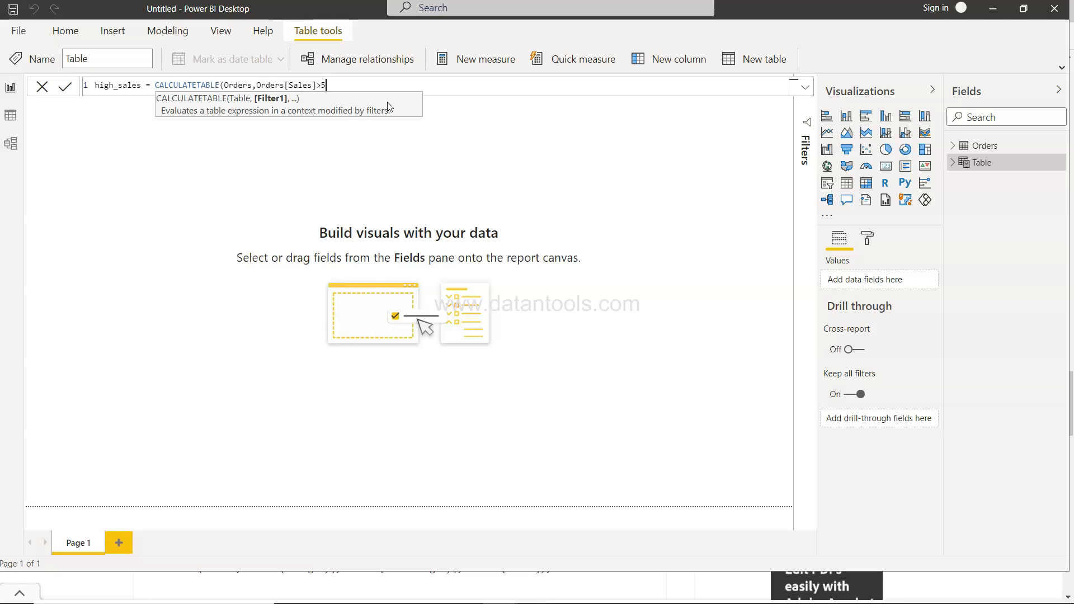
text(00))
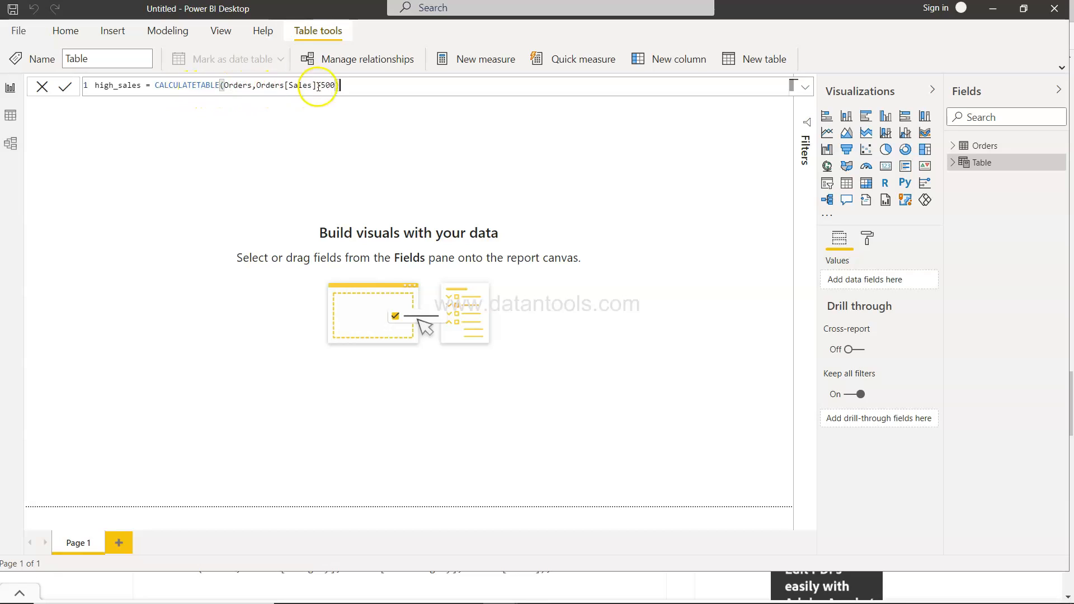
text(>500))
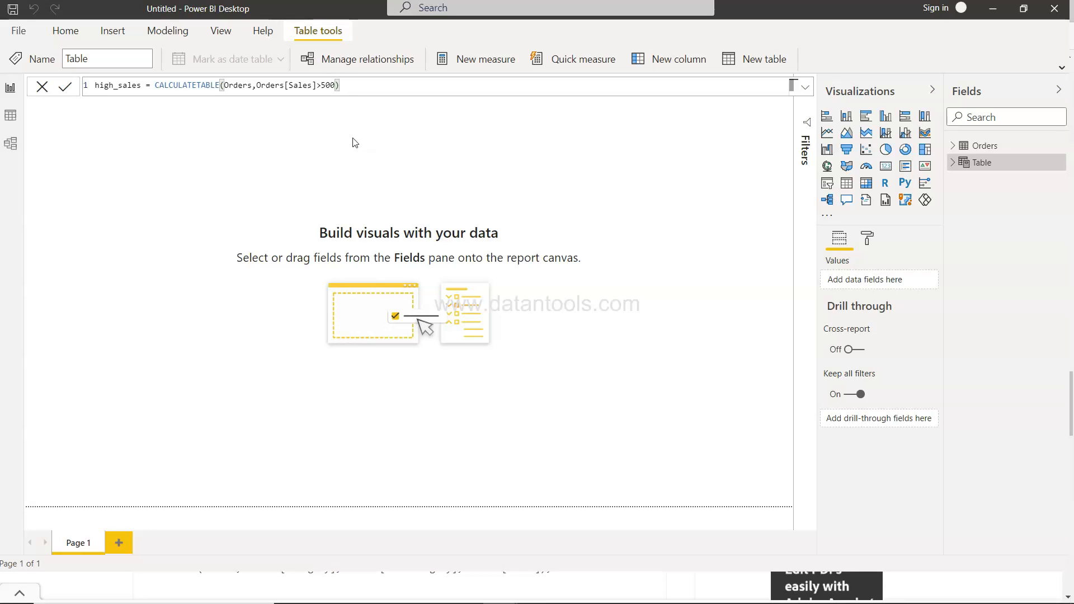
Commit the high_sales table and switch to Data view.
click(66, 86)
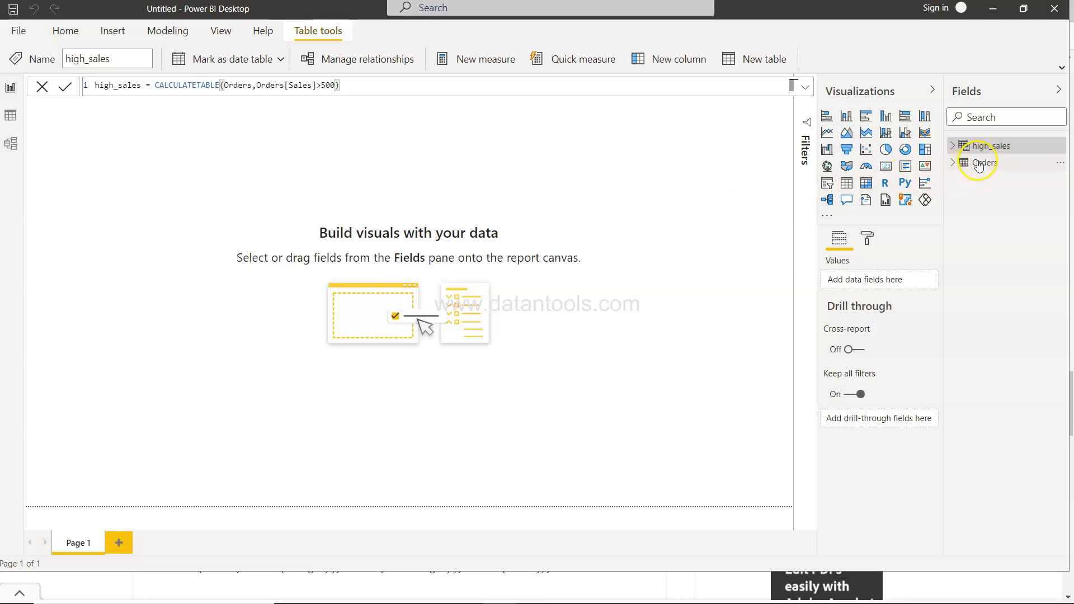
mouse_move(989, 145)
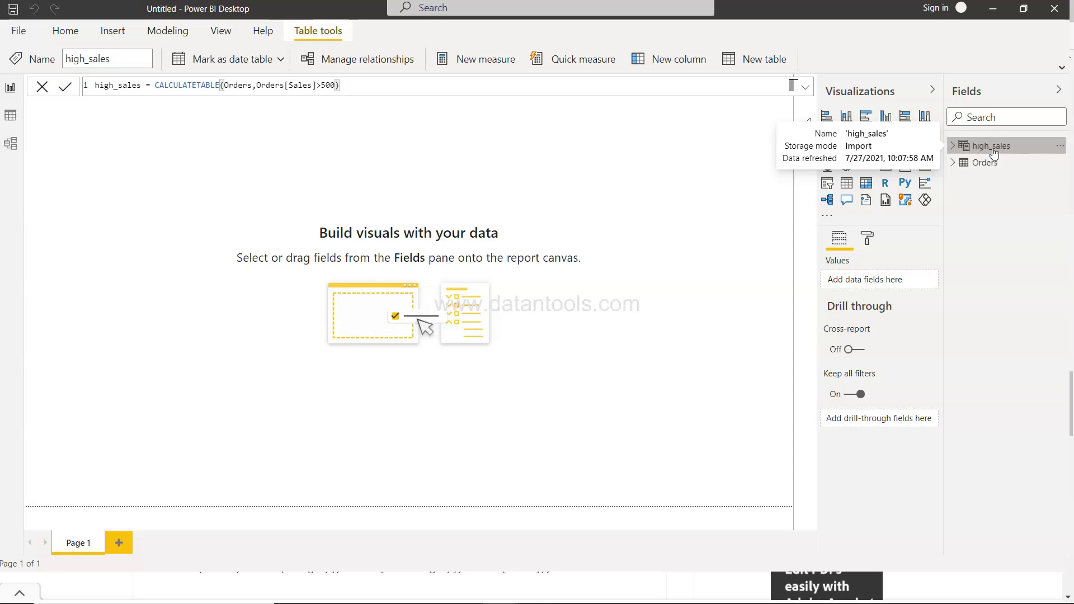
click(10, 114)
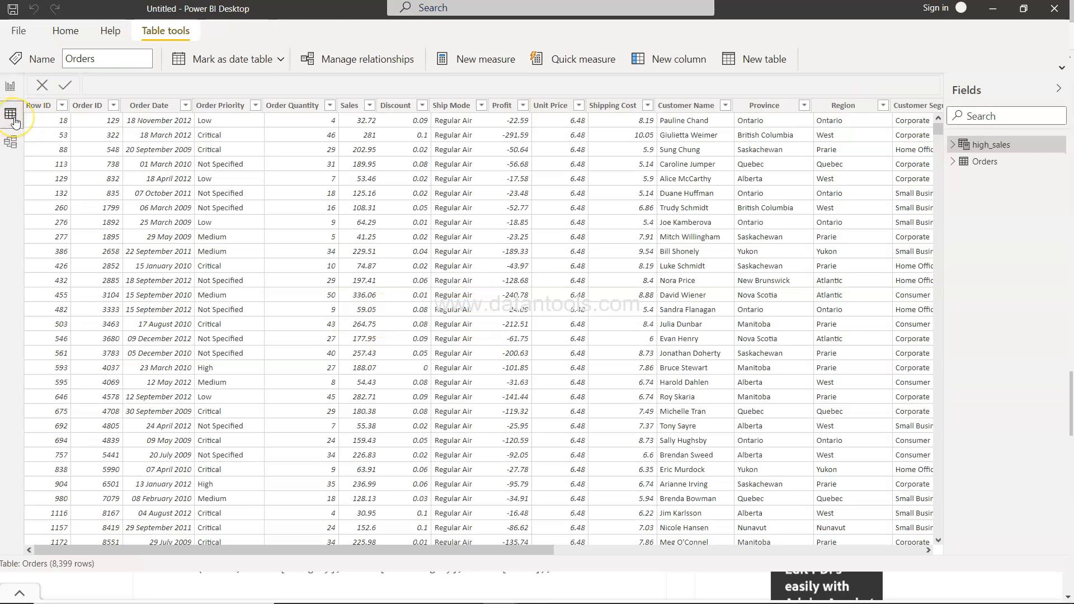
mouse_move(985, 158)
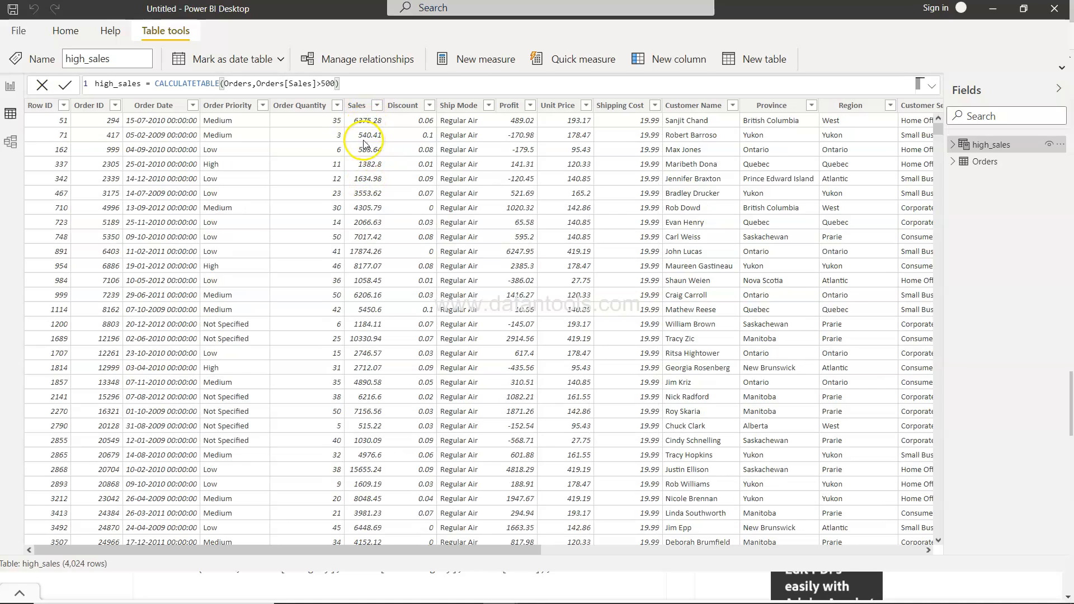
Check the high_sales Sales column filter list to confirm all 4,024 rows exceed 500.
click(355, 105)
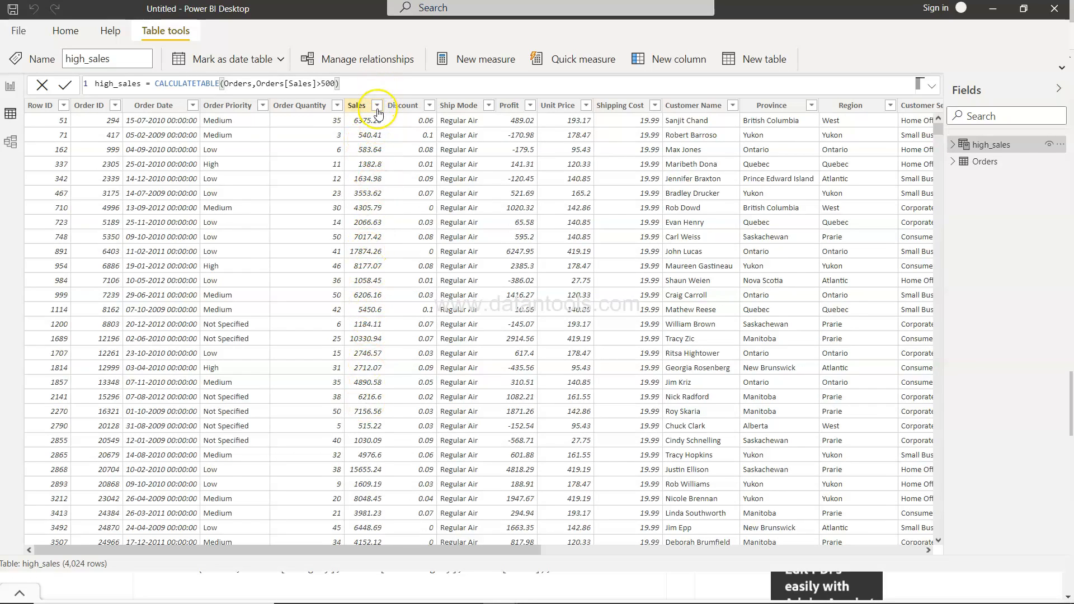
click(378, 105)
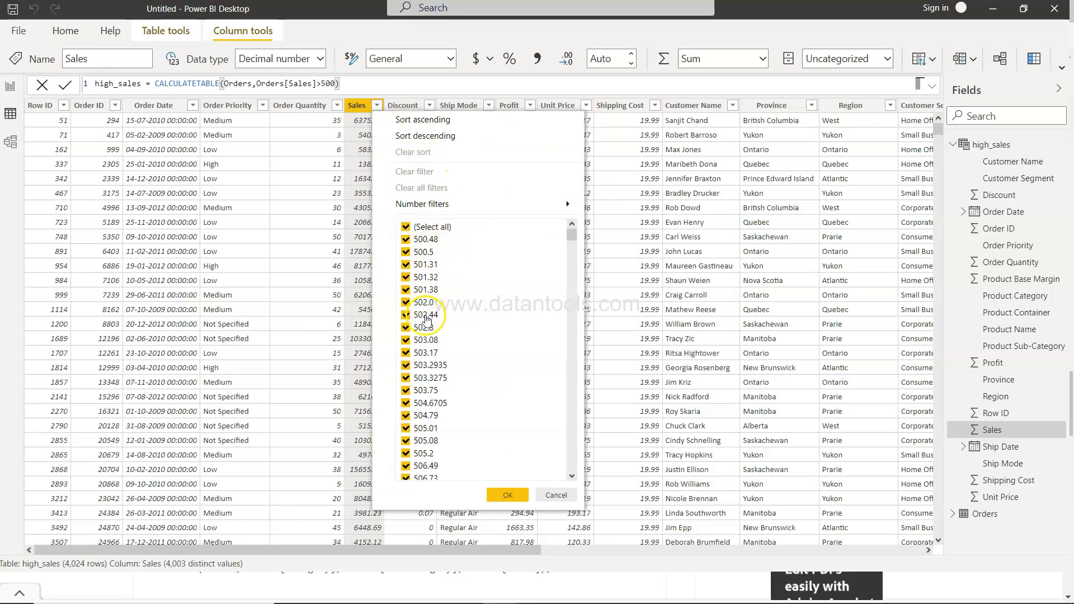
scroll(down, 3)
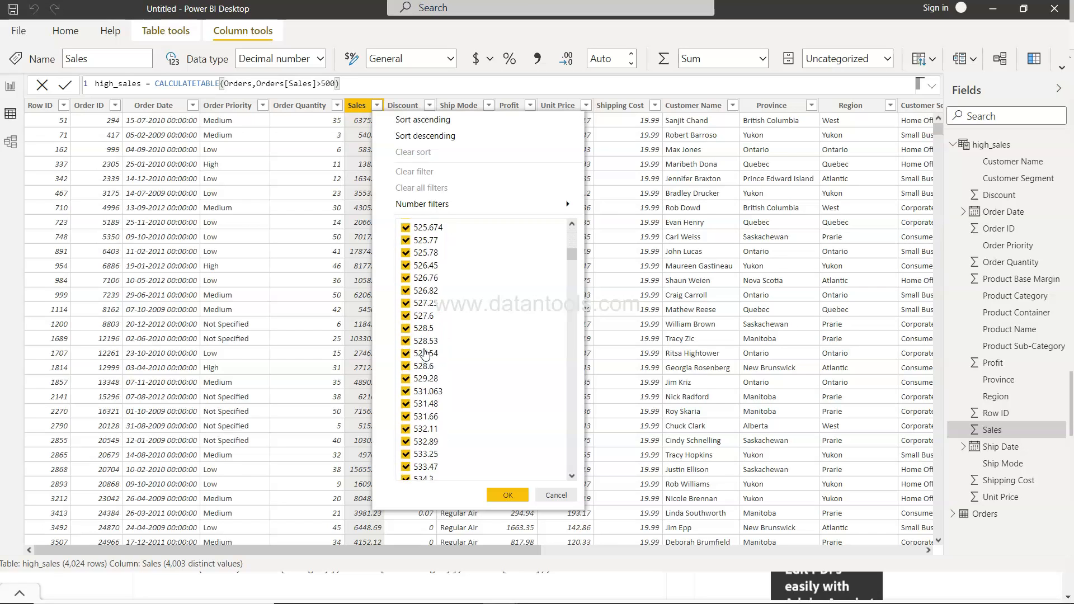
scroll(down, 3)
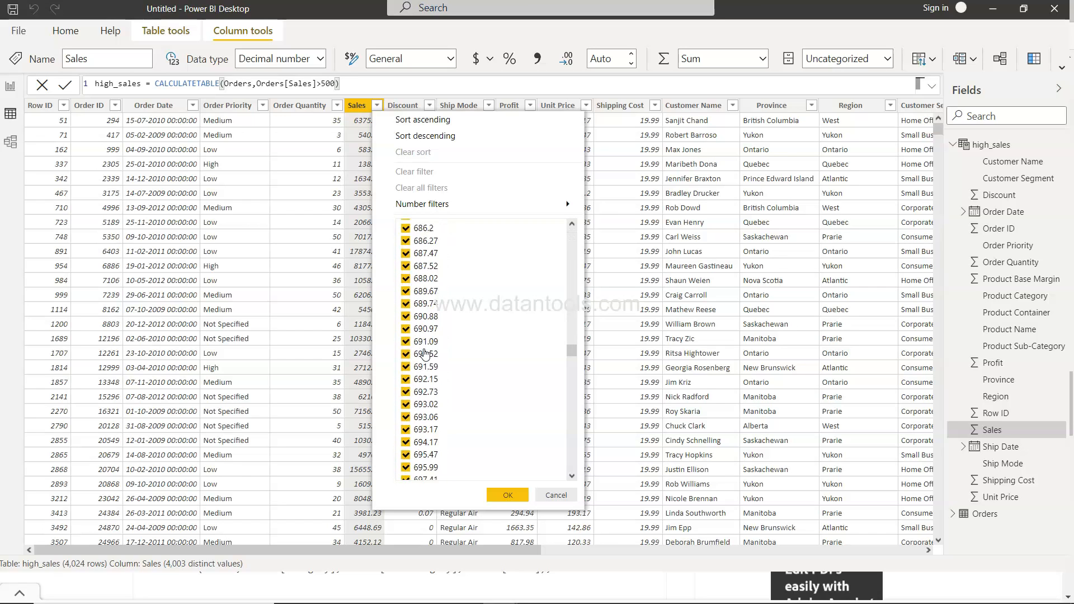
scroll(down, 3)
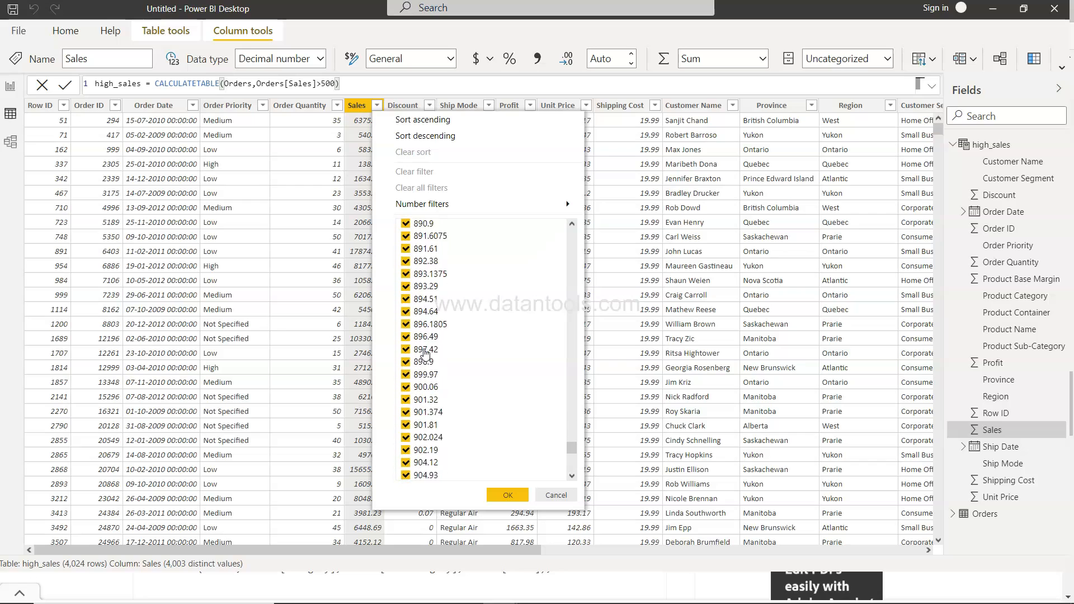
click(505, 494)
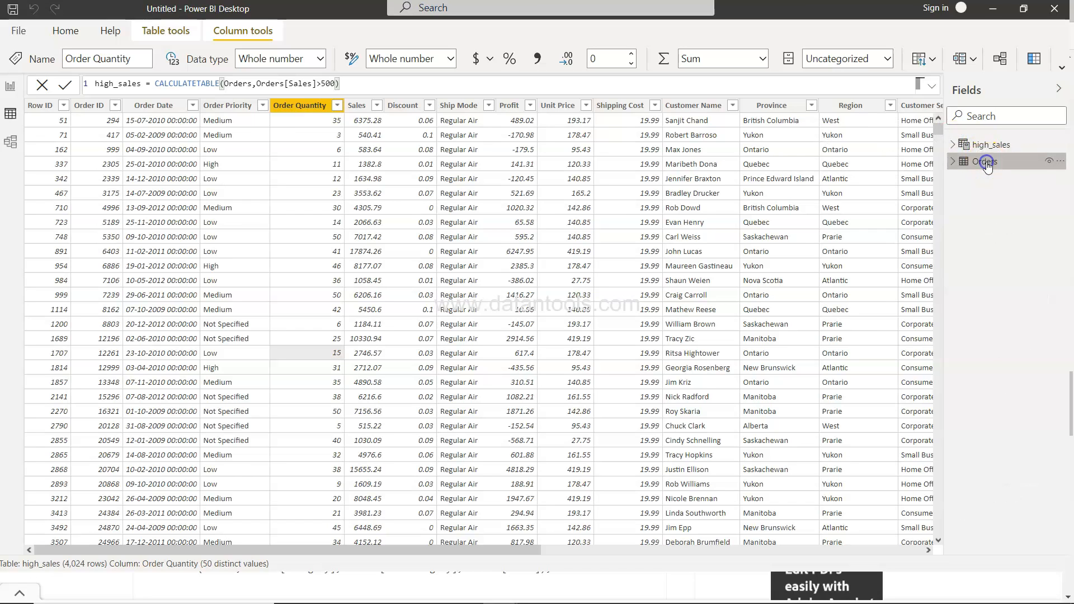
Show the Orders table's 8,399 rows again and select its Ship Mode column.
click(987, 161)
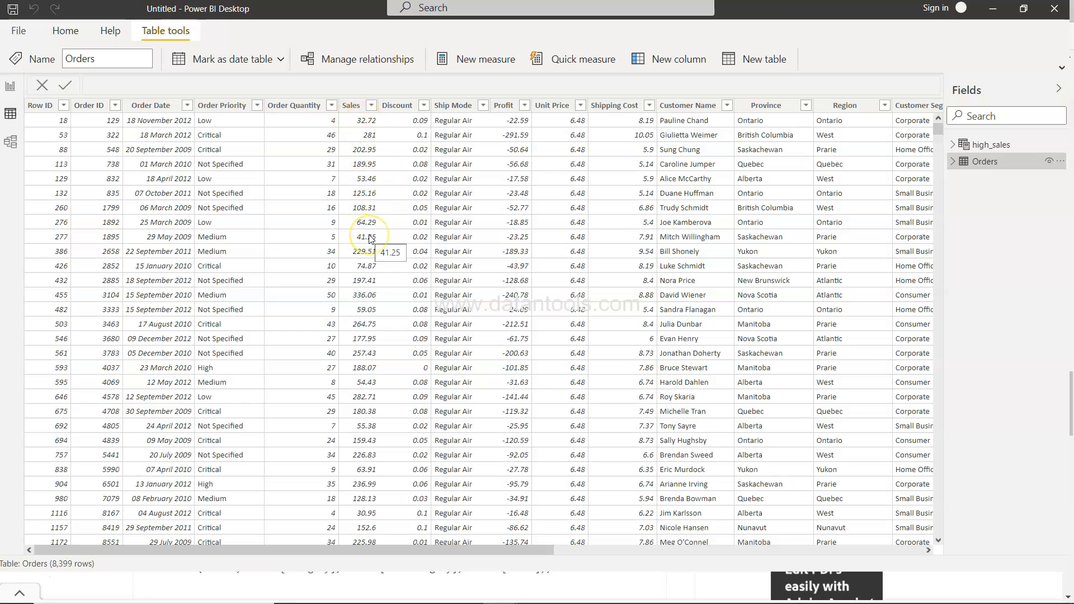
mouse_move(930, 215)
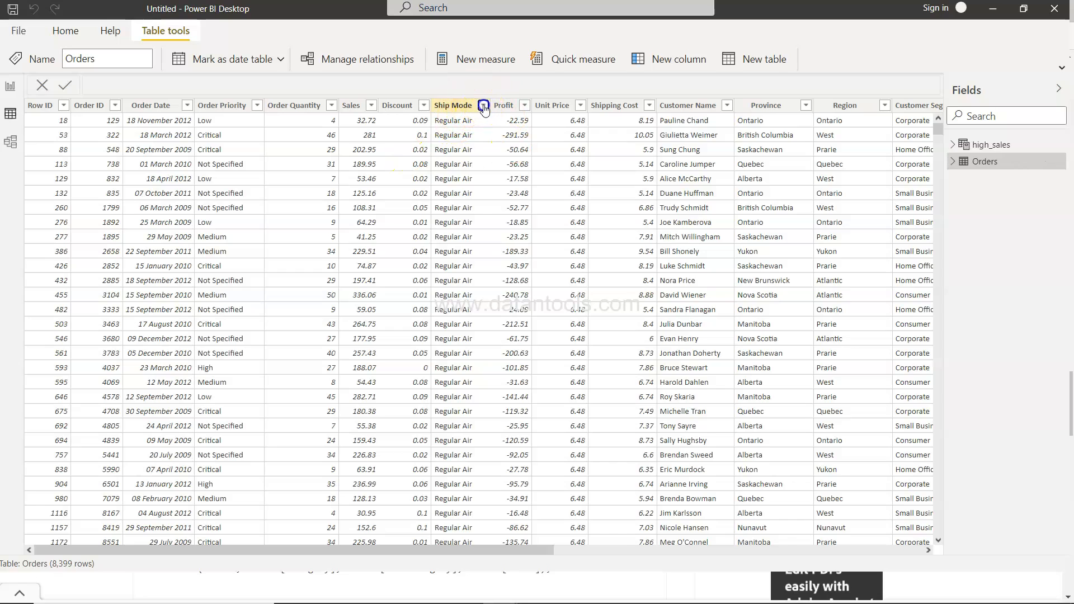
click(483, 105)
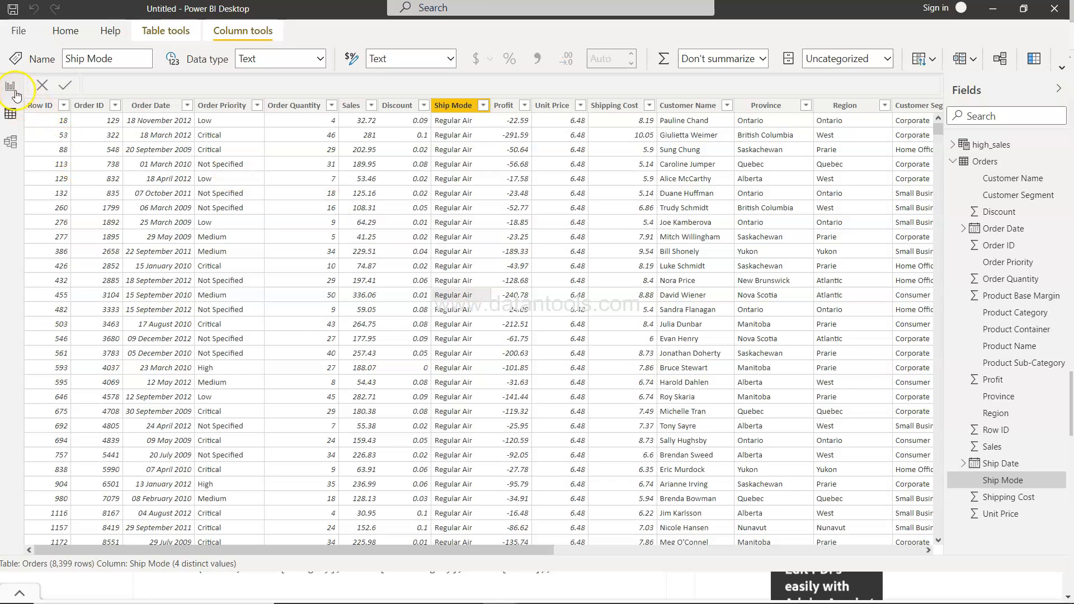
Return to the empty report page in Report view.
click(11, 87)
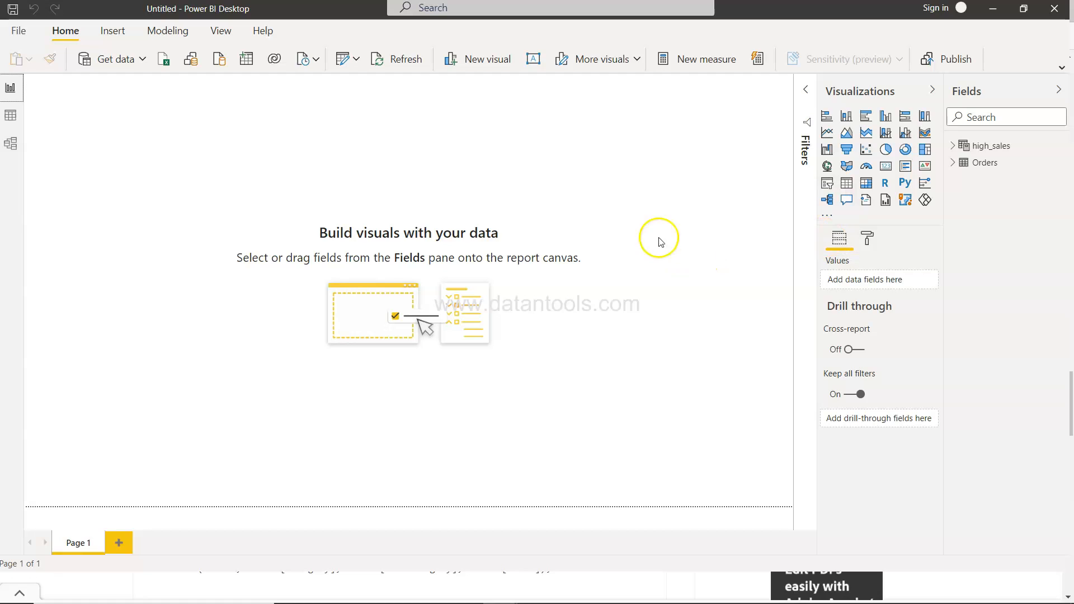
mouse_move(706, 59)
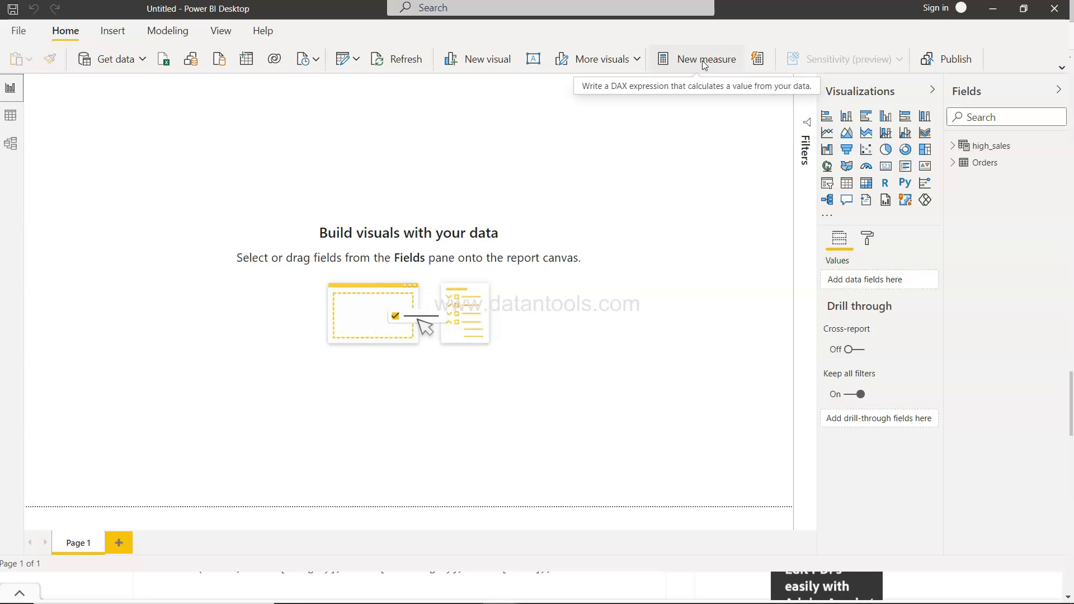
mouse_move(522, 175)
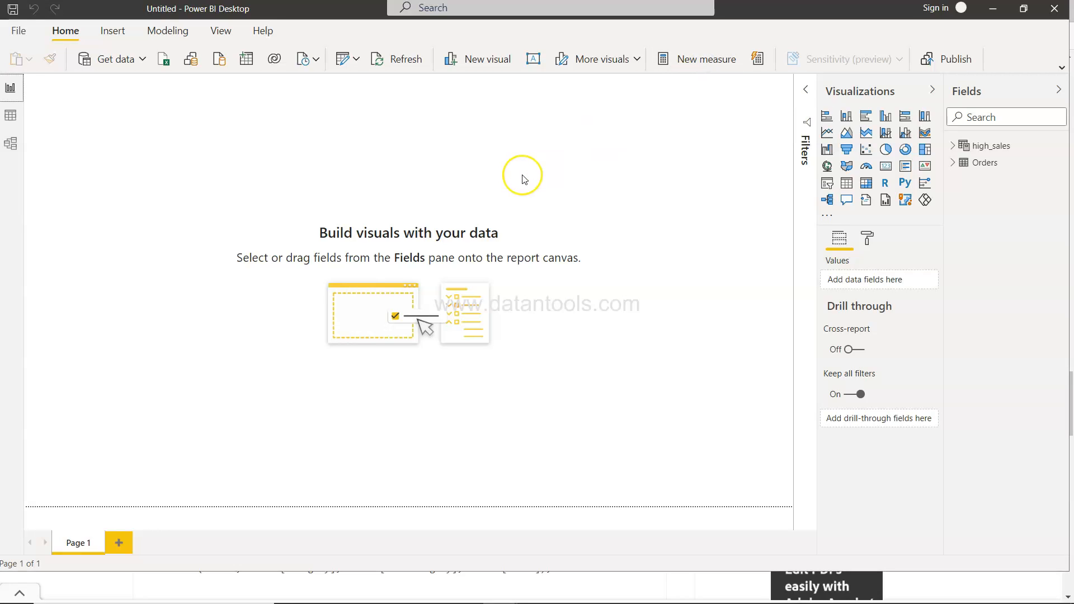
Start a new measure high_sales = sumx(CALCULATETABLE(.
click(697, 59)
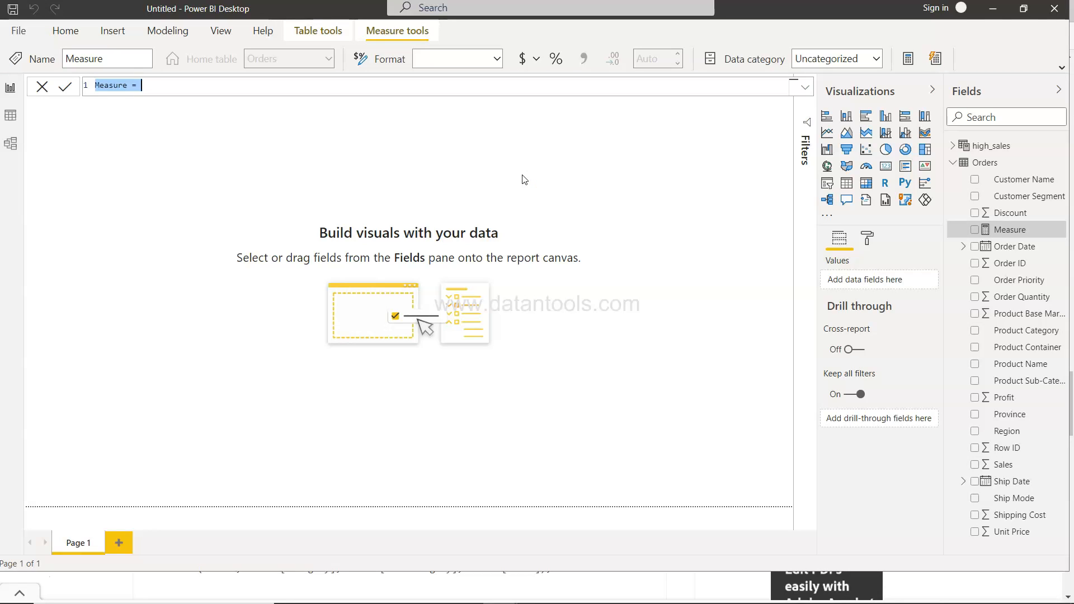
text(high)
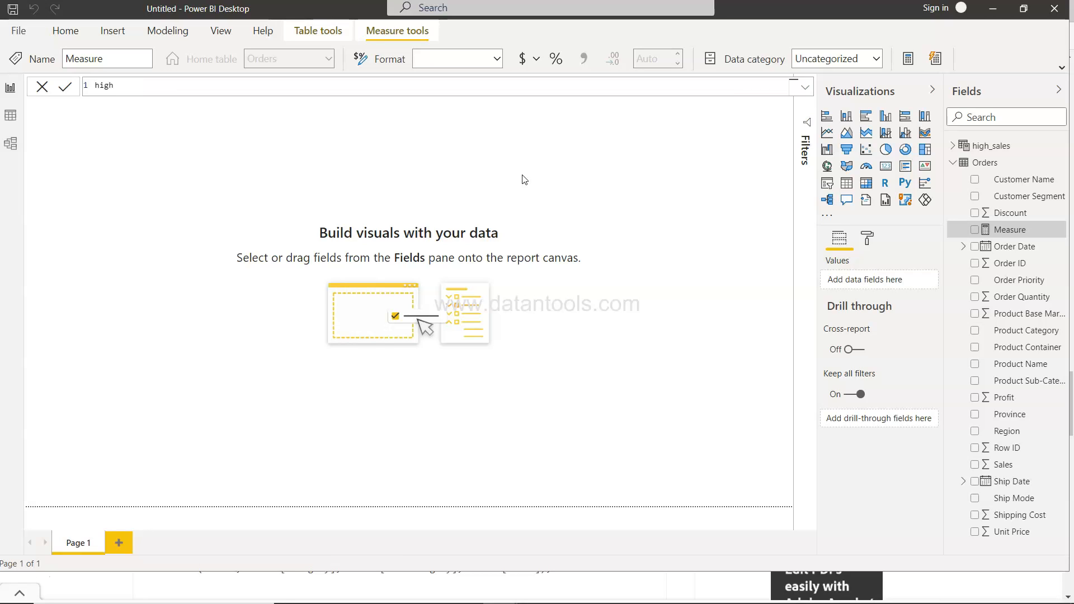
text(_sales)
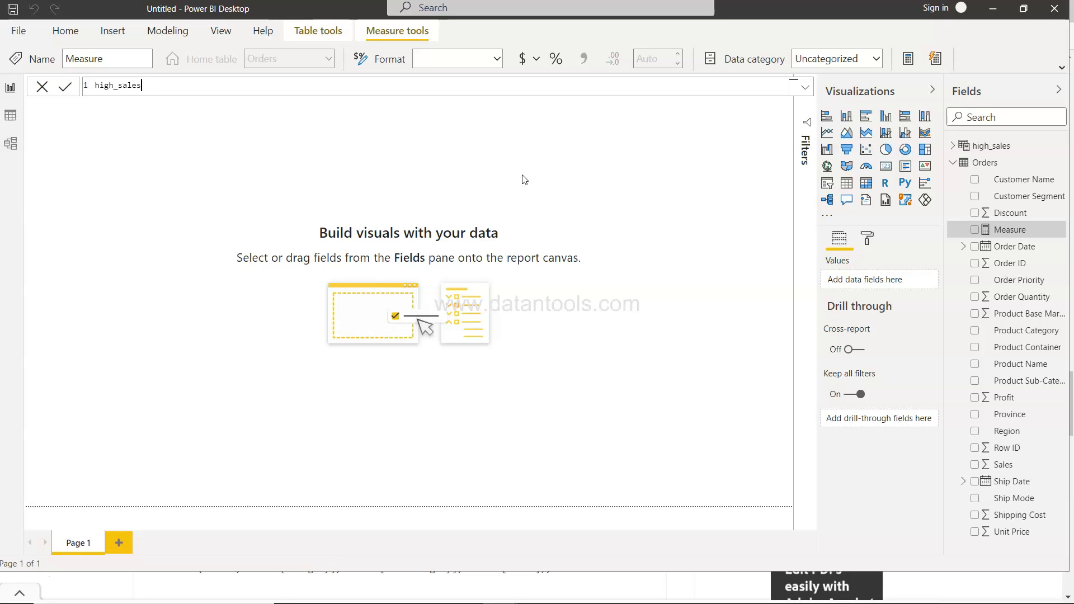
text(=)
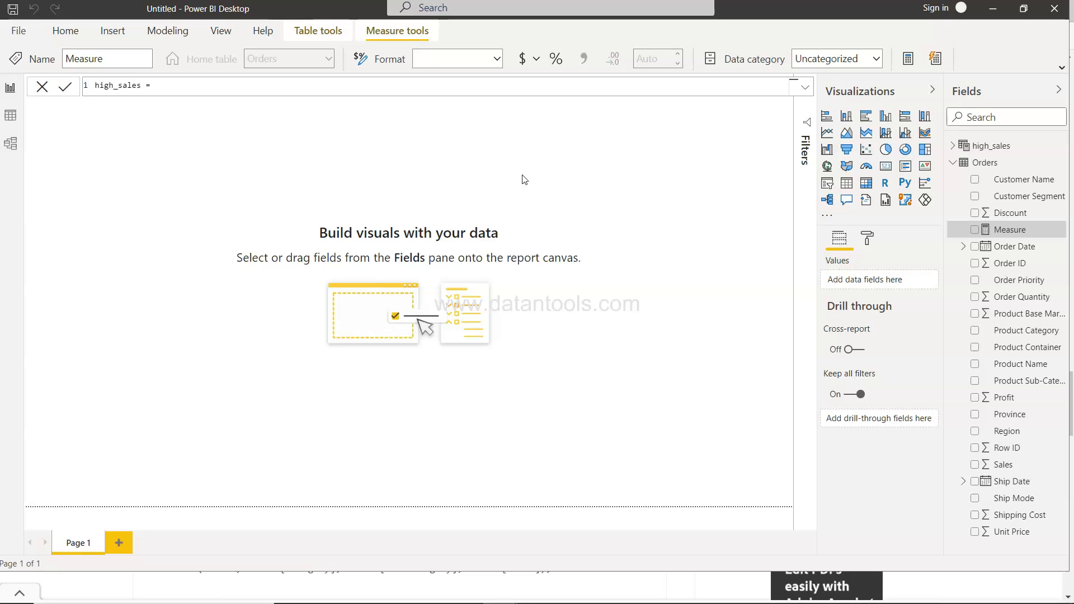
click(158, 87)
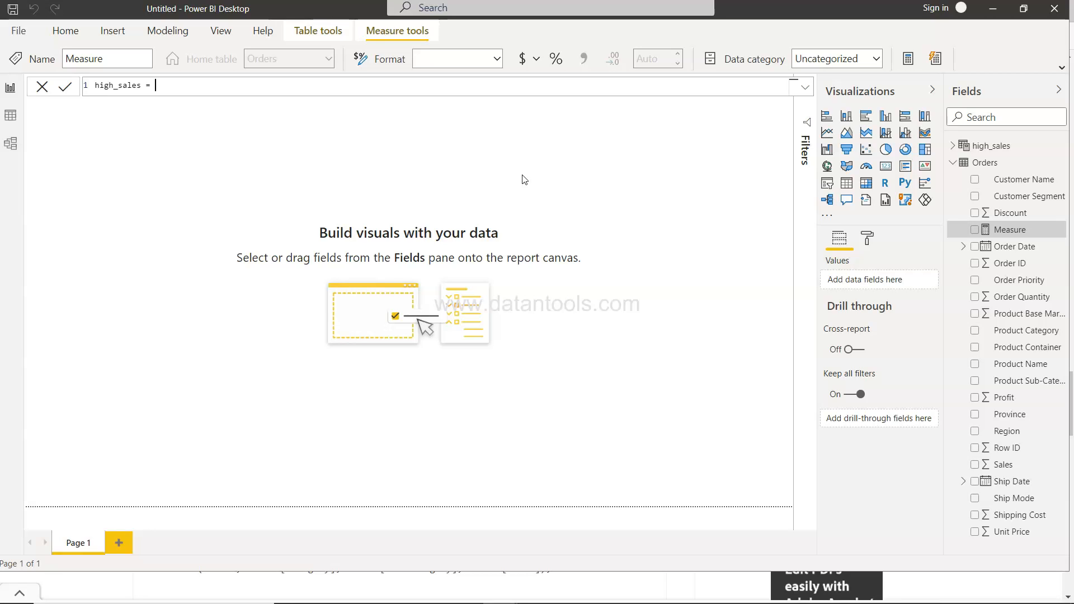
text(sumx)
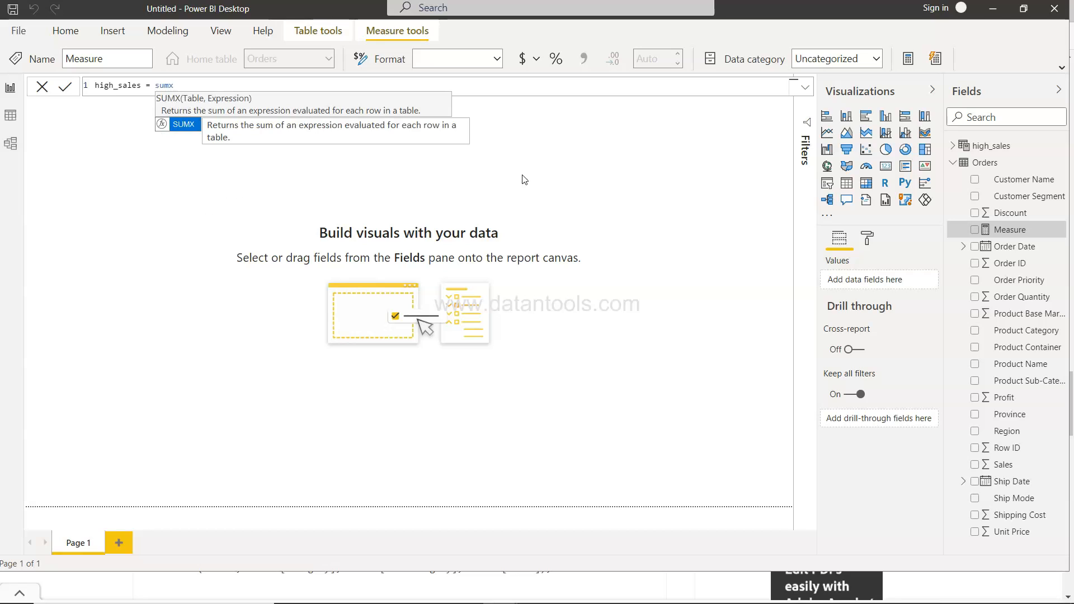
text(()
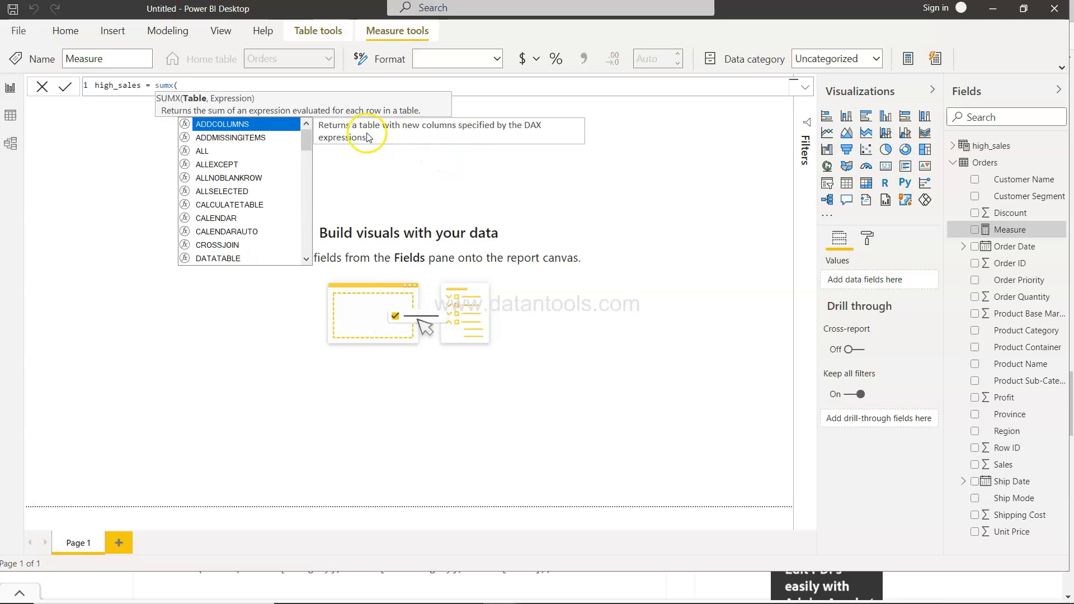
mouse_move(262, 359)
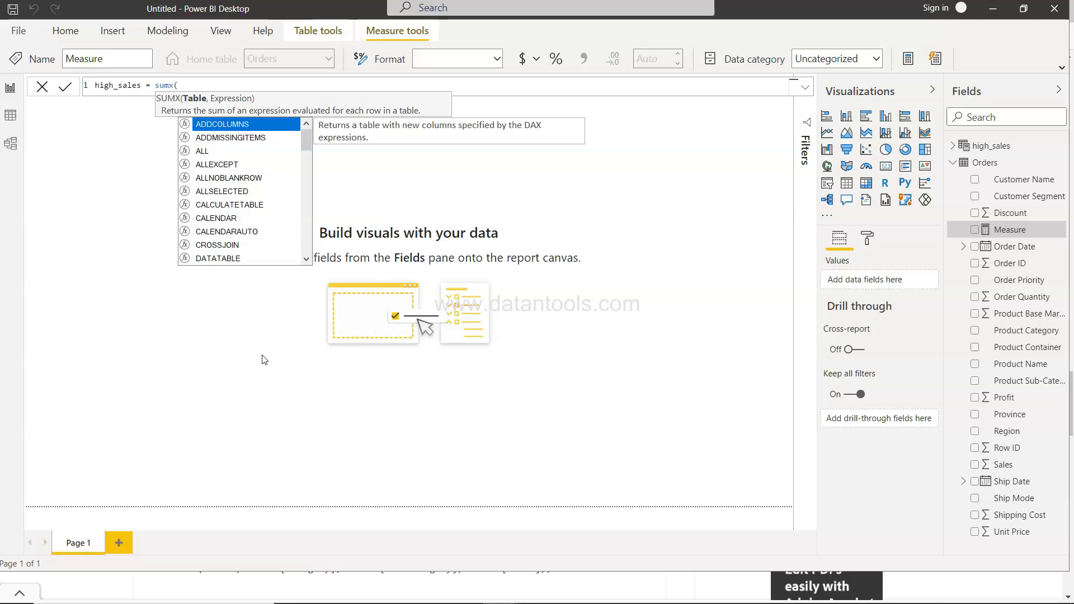
text(CALCULATETABLE()
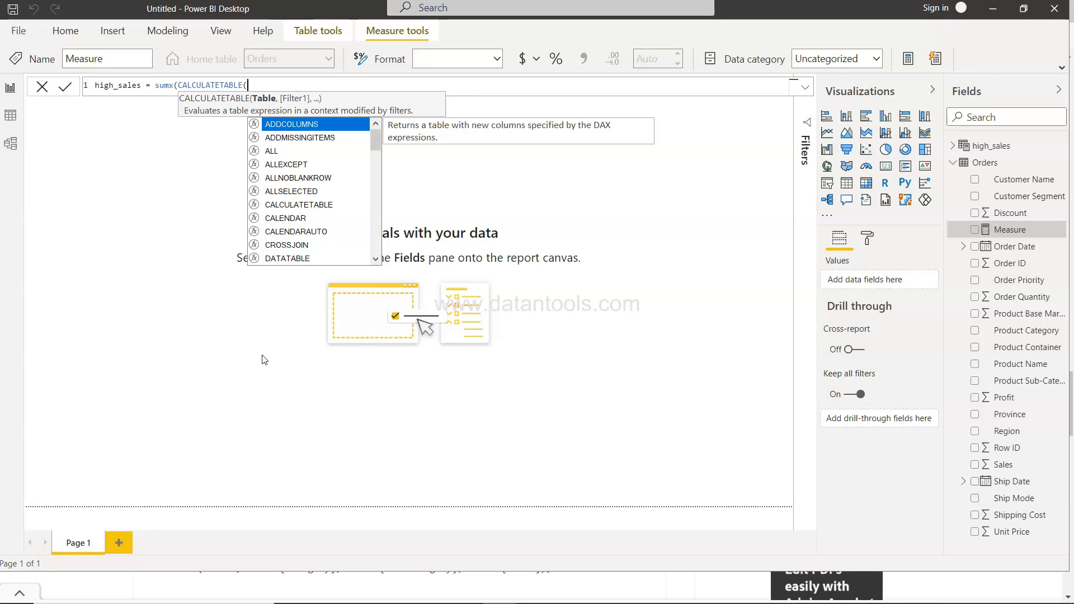
mouse_move(251, 110)
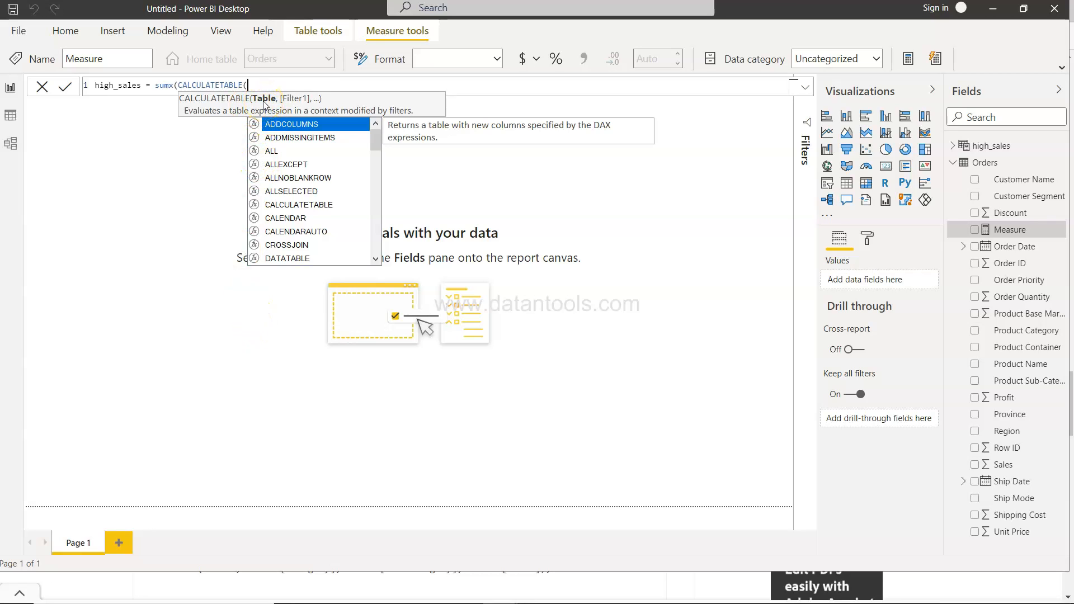
Finish it as sumx(CALCULATETABLE(Orders,high_sales[Sales]>500),Orders[Sales]).
text(Orders)
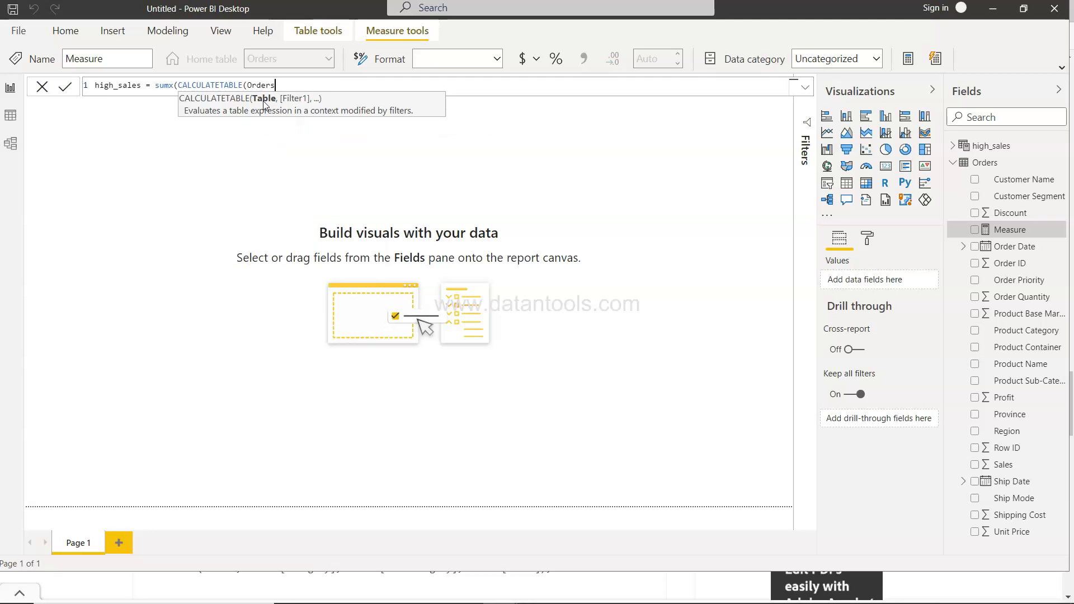
text(,high_sales[Sales])
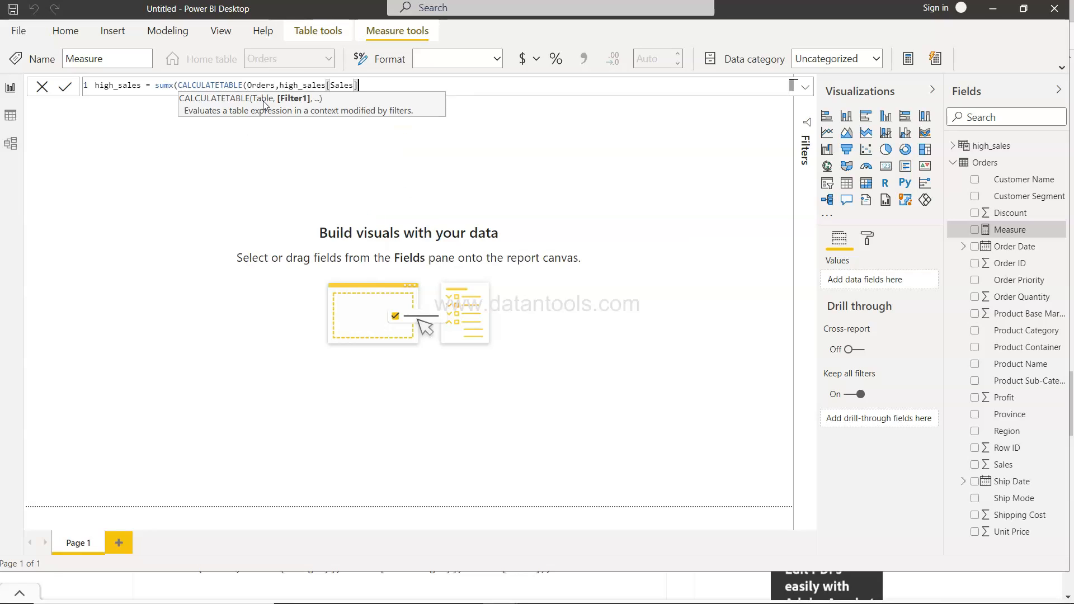
text(>)
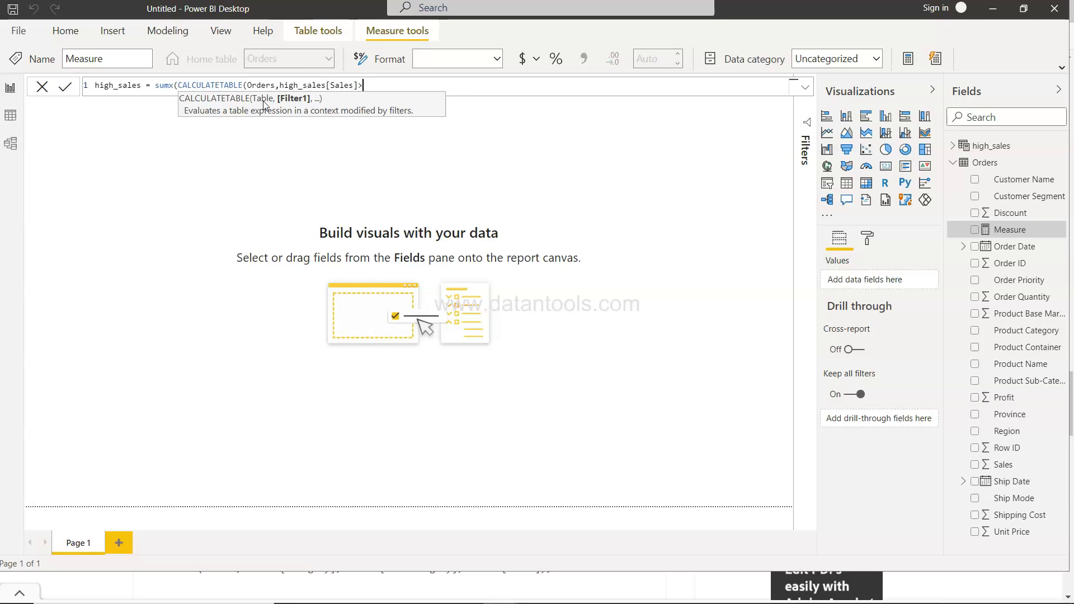
text(500)
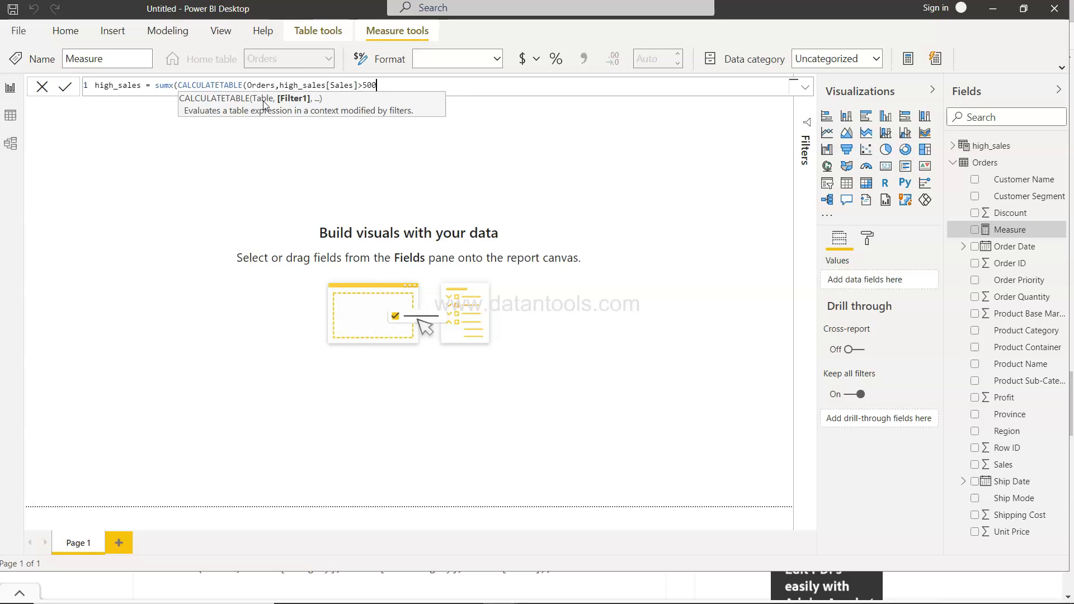
text())
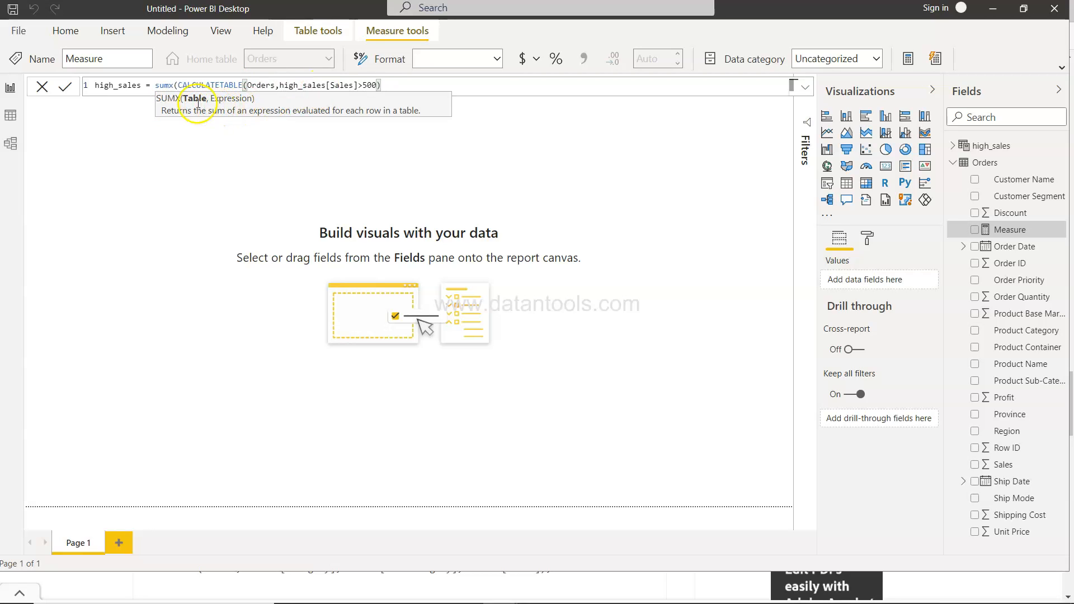
text(,)
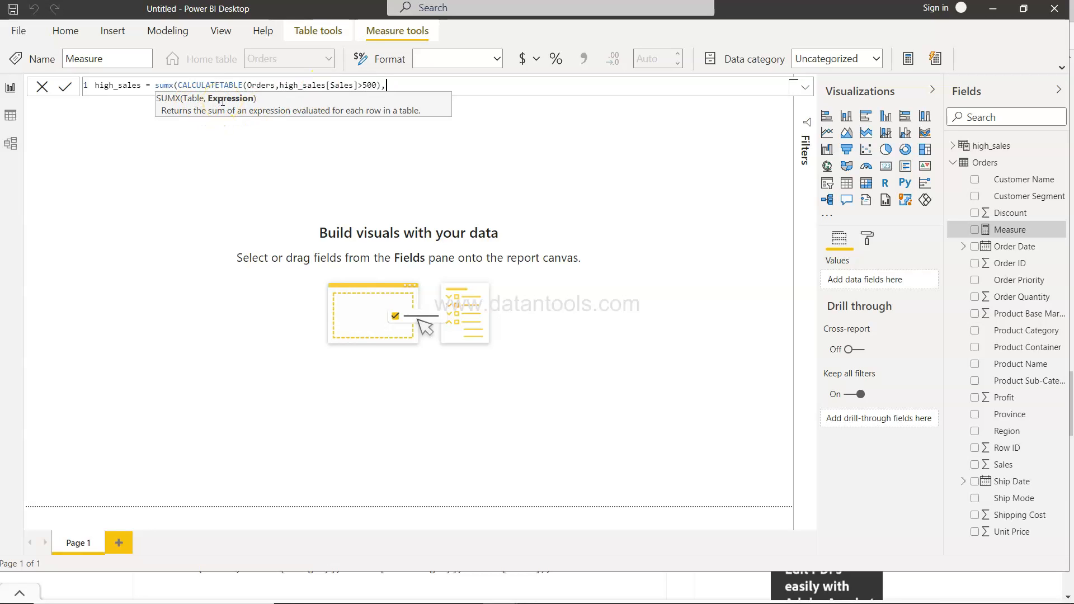
click(398, 86)
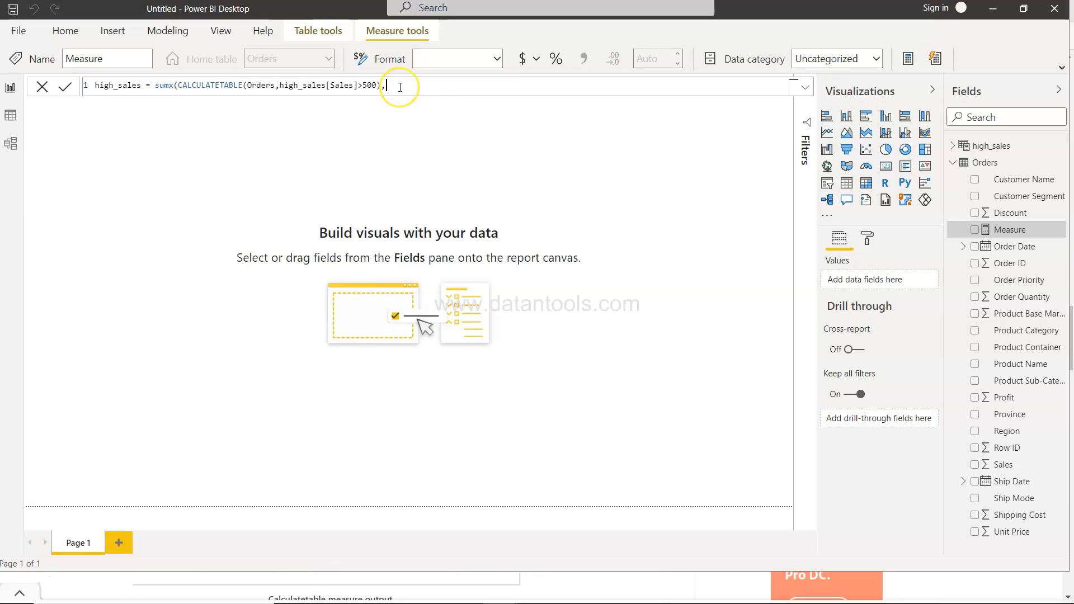
text(order)
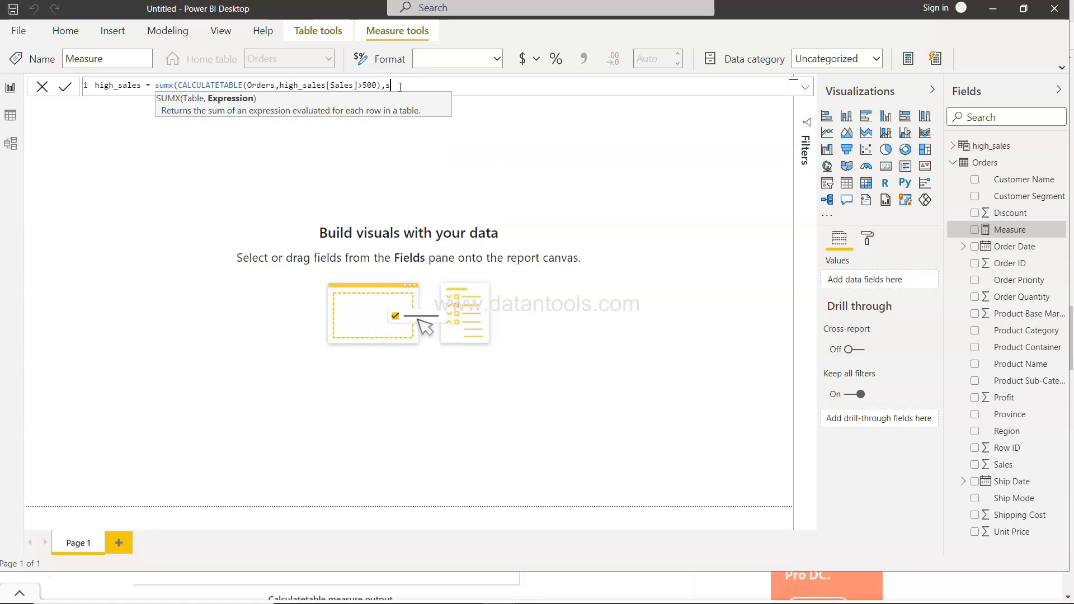
text(Orders[Sales]))
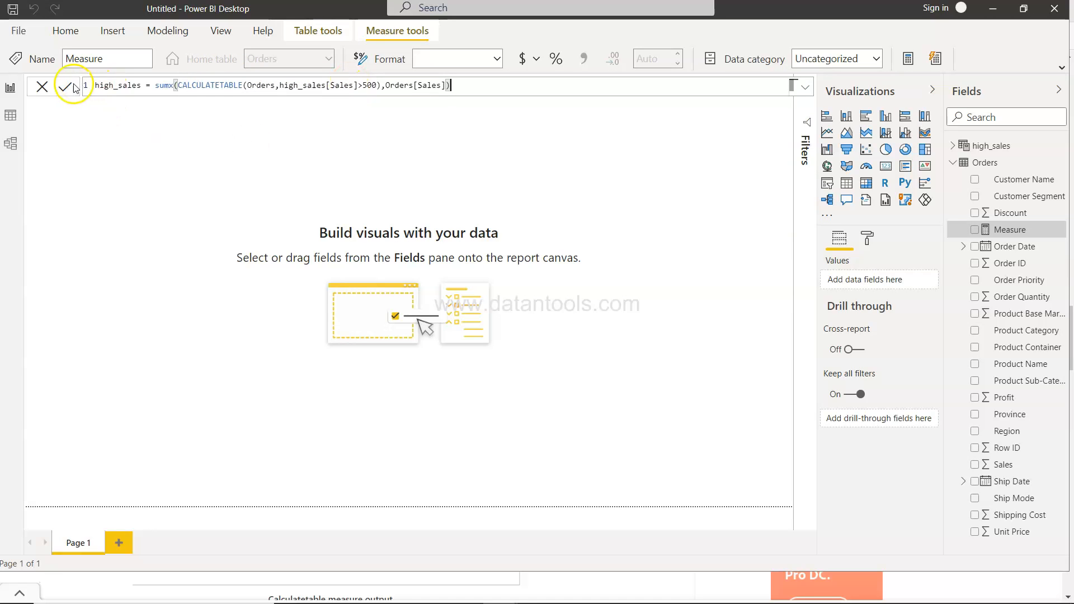
Commit the high_sales measure so it appears among the Orders fields.
click(68, 87)
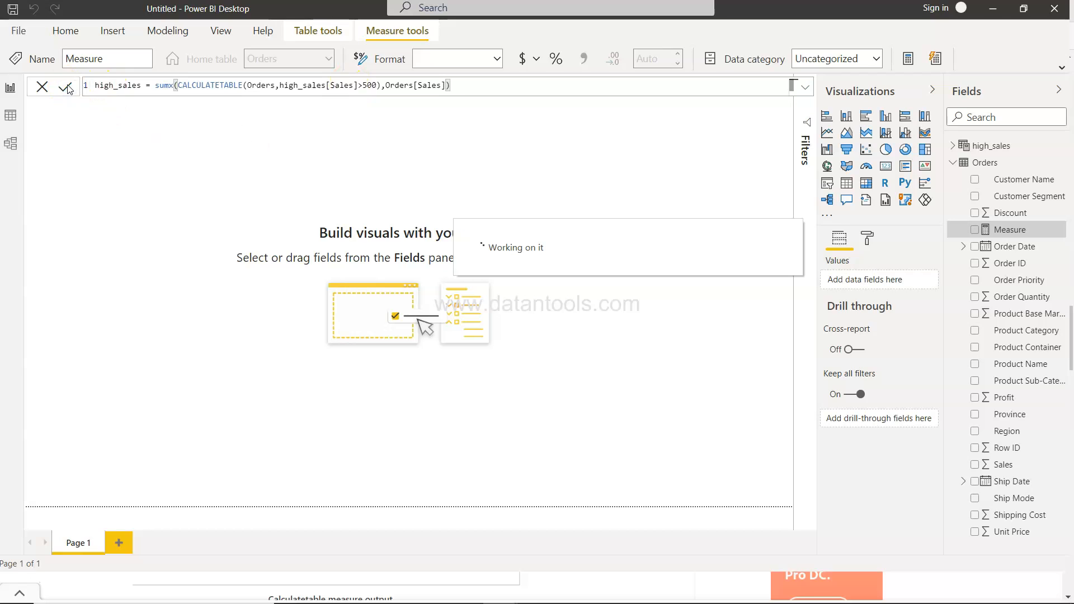
click(66, 87)
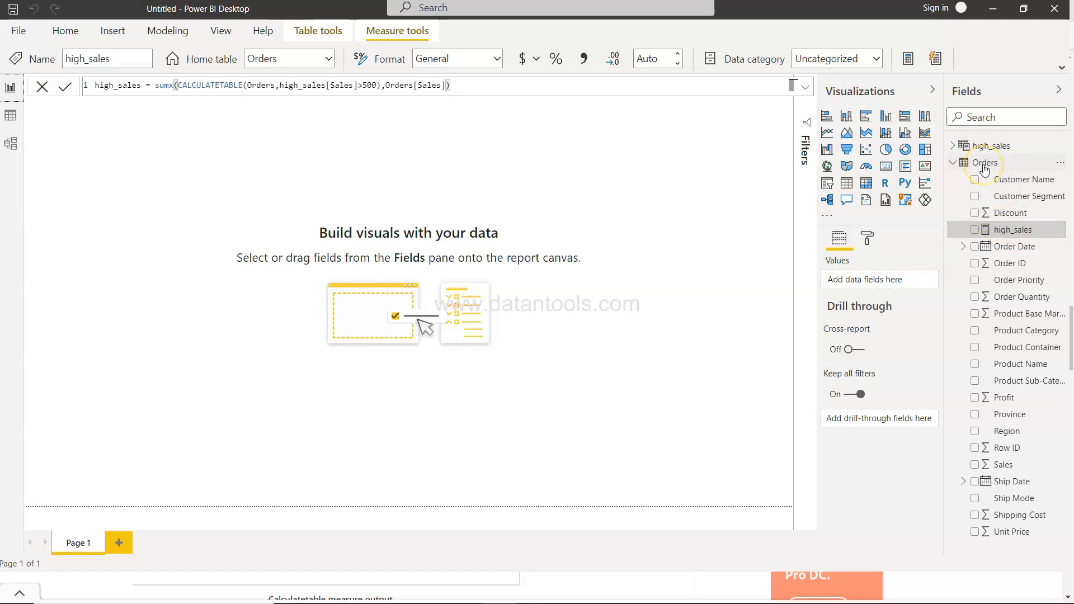
mouse_move(983, 162)
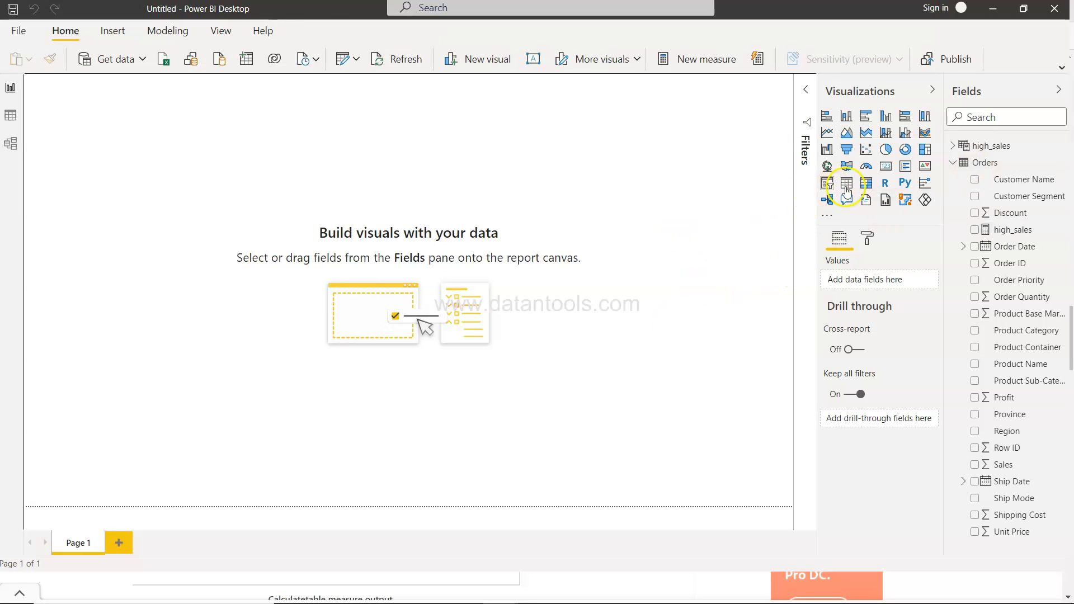
mouse_move(886, 167)
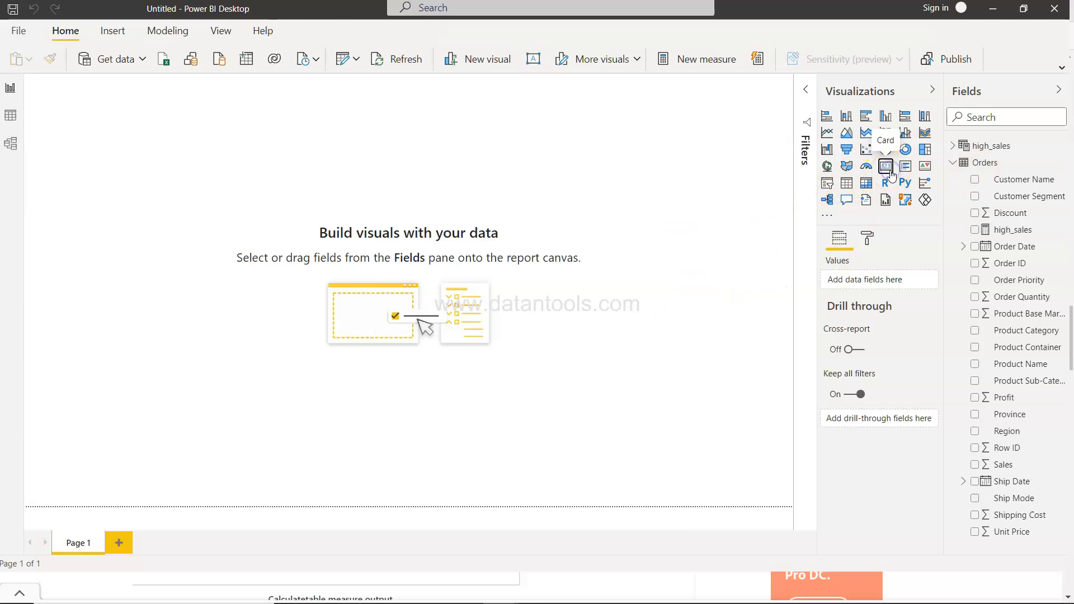
Add a card visual showing the high_sales measure, reading 14.90M.
click(885, 166)
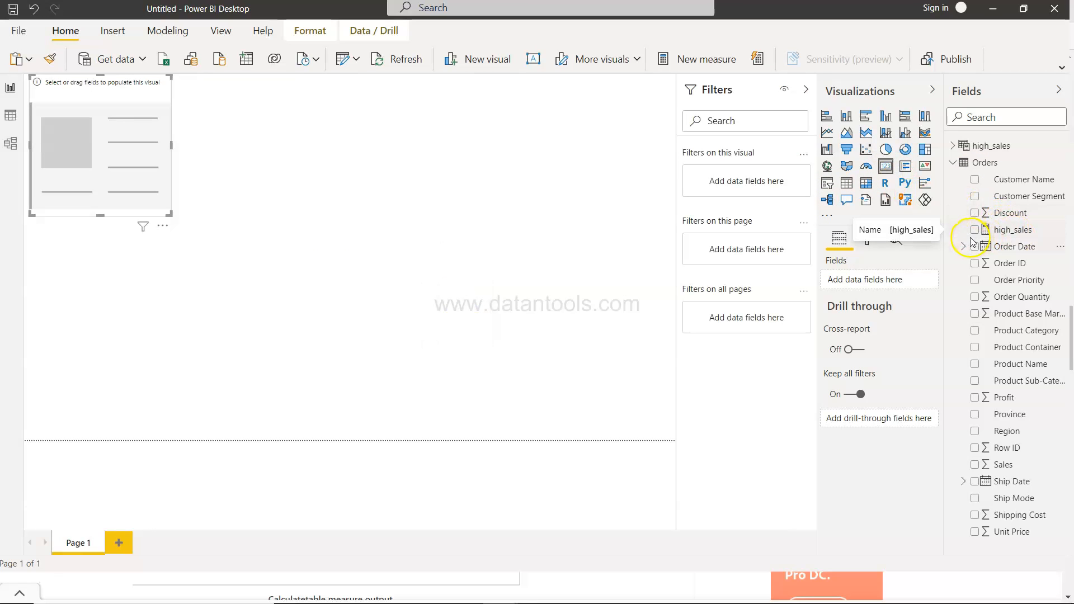
click(975, 230)
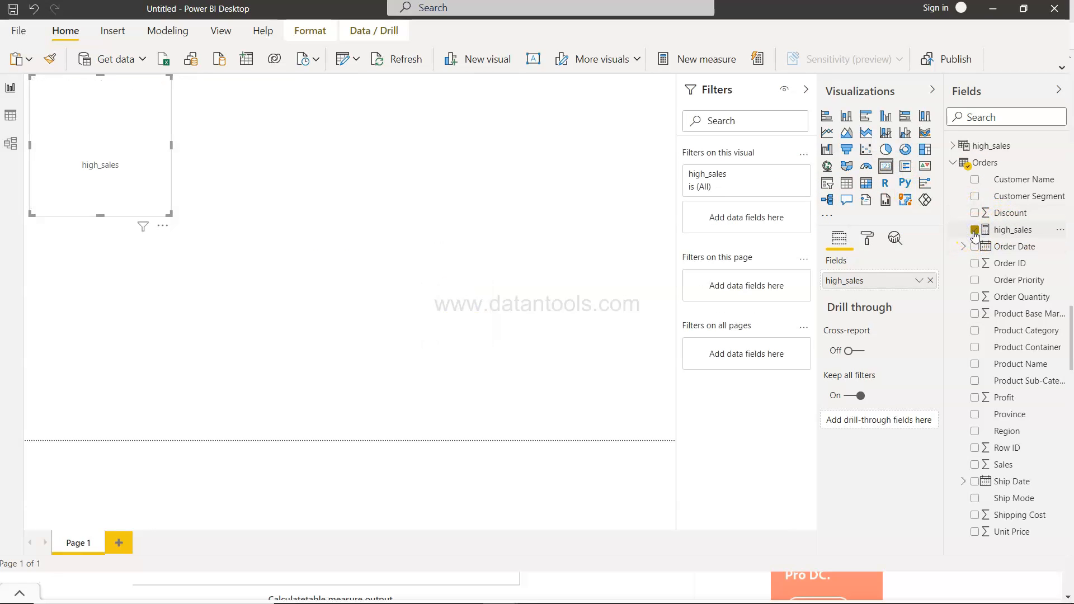
click(975, 229)
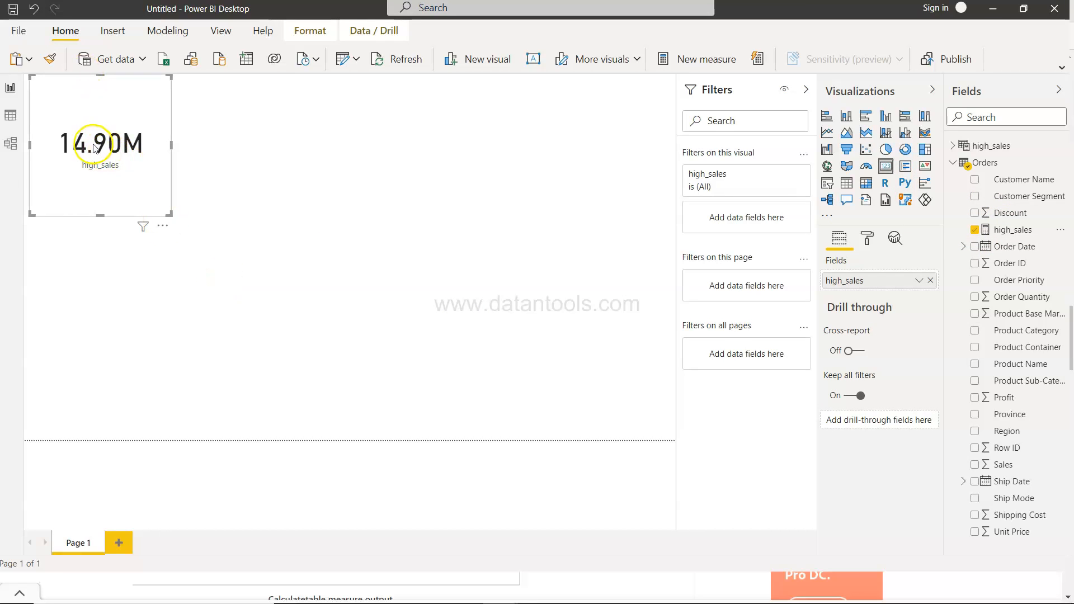
mouse_move(109, 158)
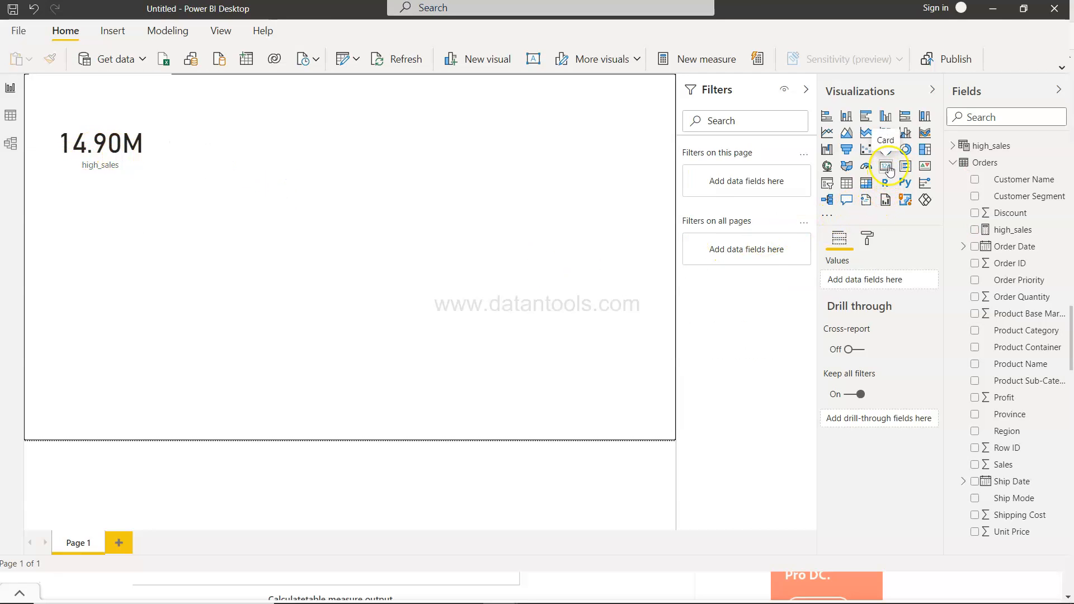
Add a second card showing total Sales from Orders, reading 14.90M.
click(884, 164)
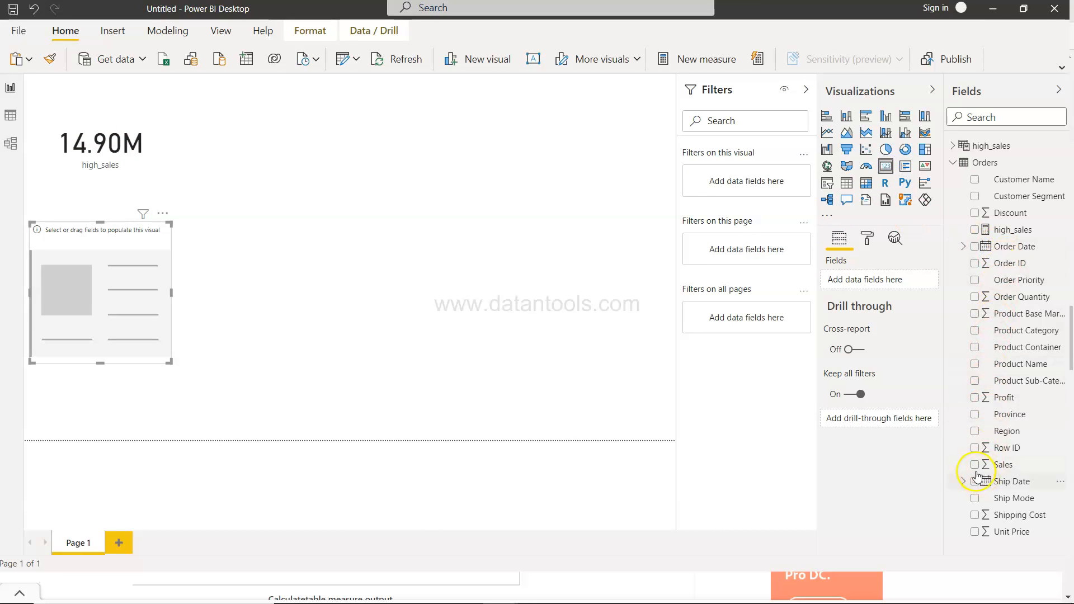
click(976, 464)
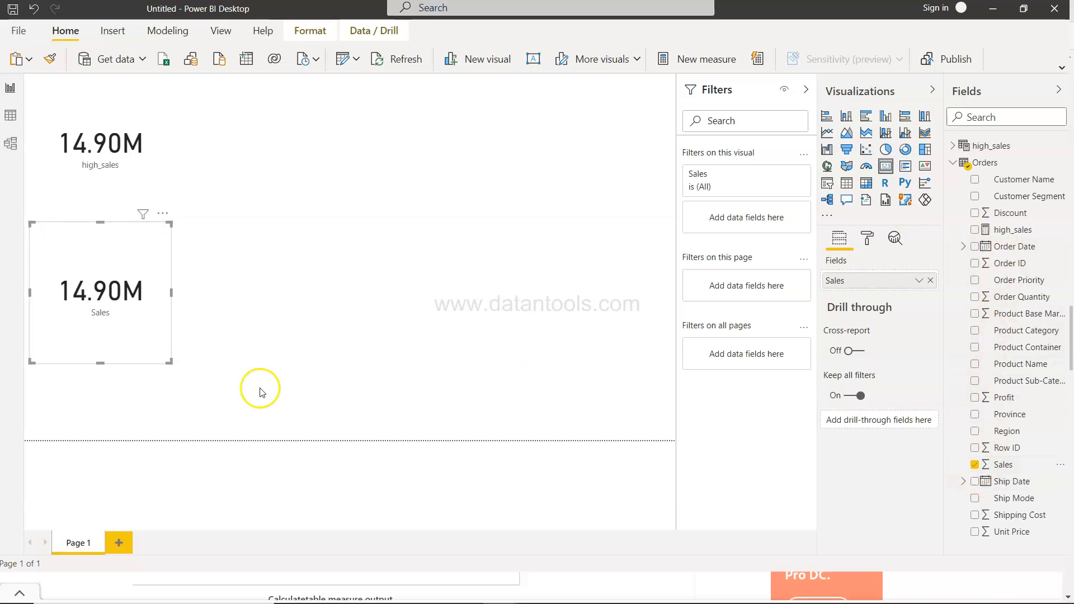
click(100, 144)
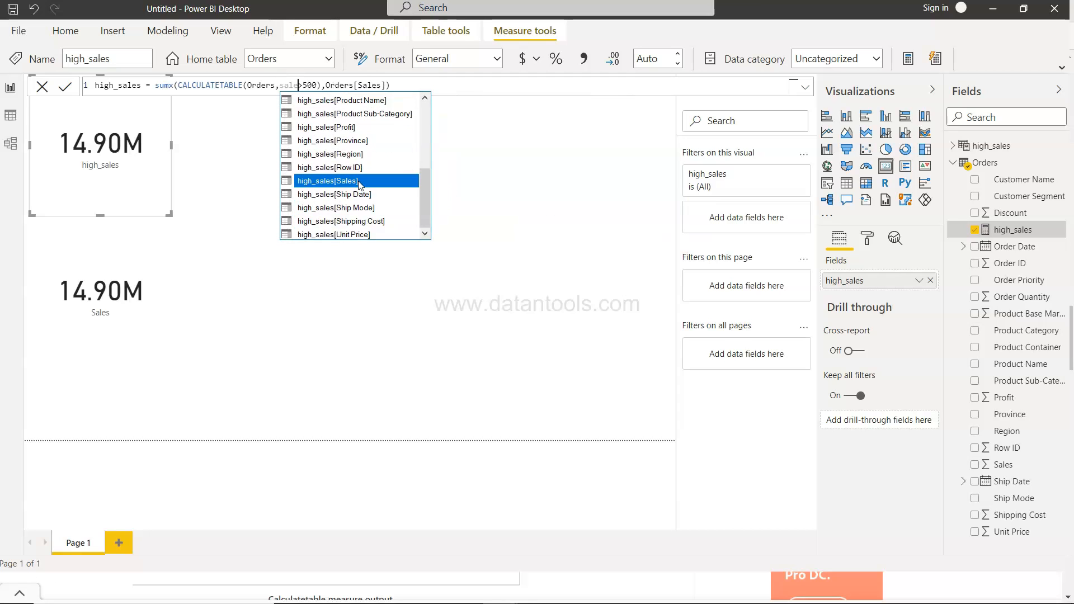
Edit high_sales to filter on Orders[Sales]>500 instead of high_sales[Sales].
scroll(down, 3)
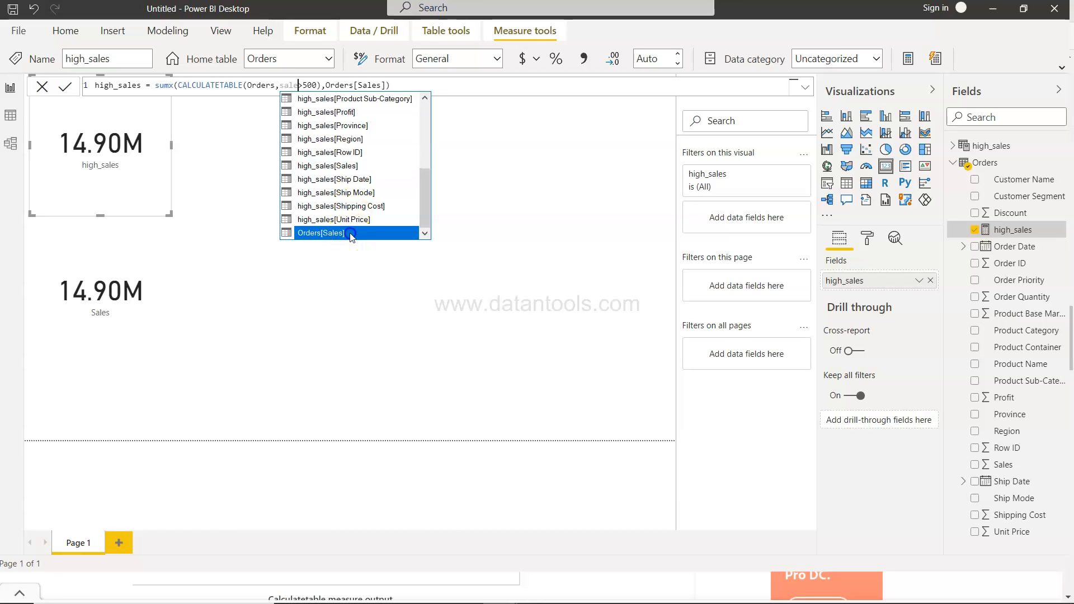
click(320, 232)
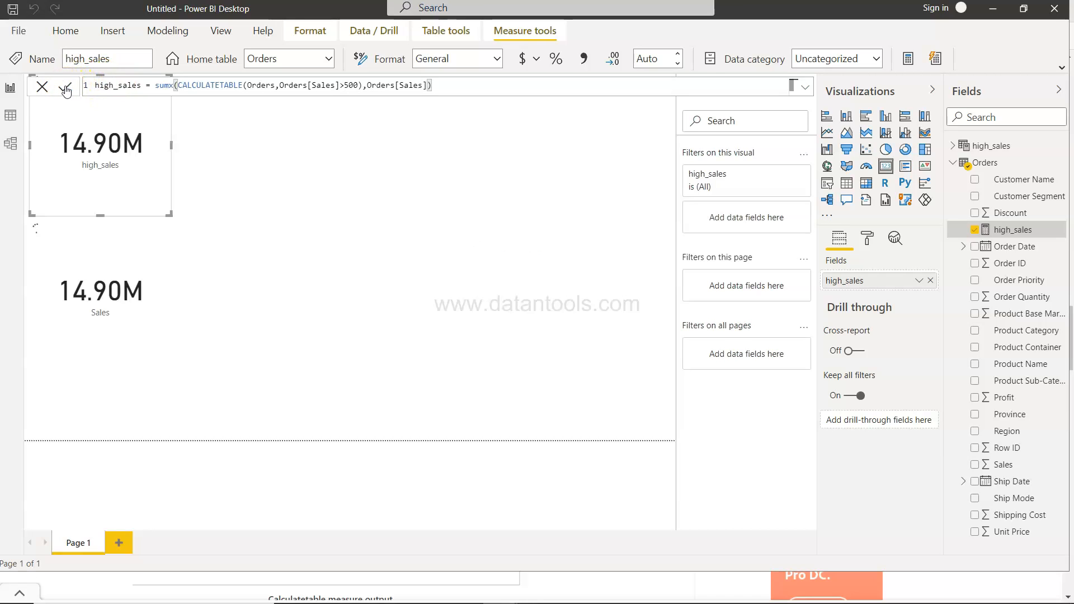
Commit the corrected measure so high_sales drops to 14.11M beside Sales 14.90M.
click(66, 86)
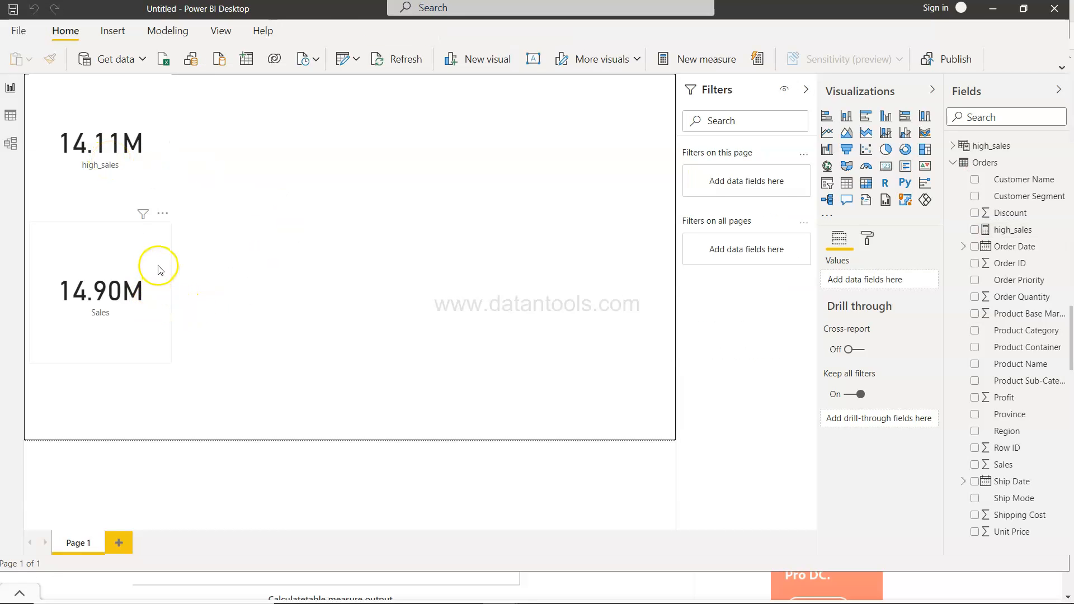
click(100, 291)
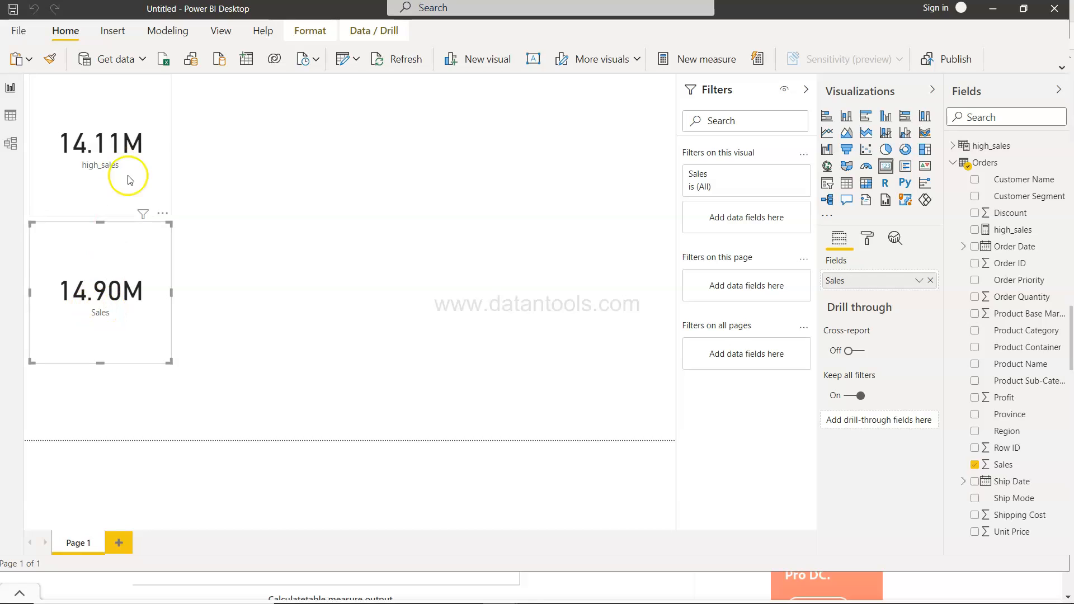